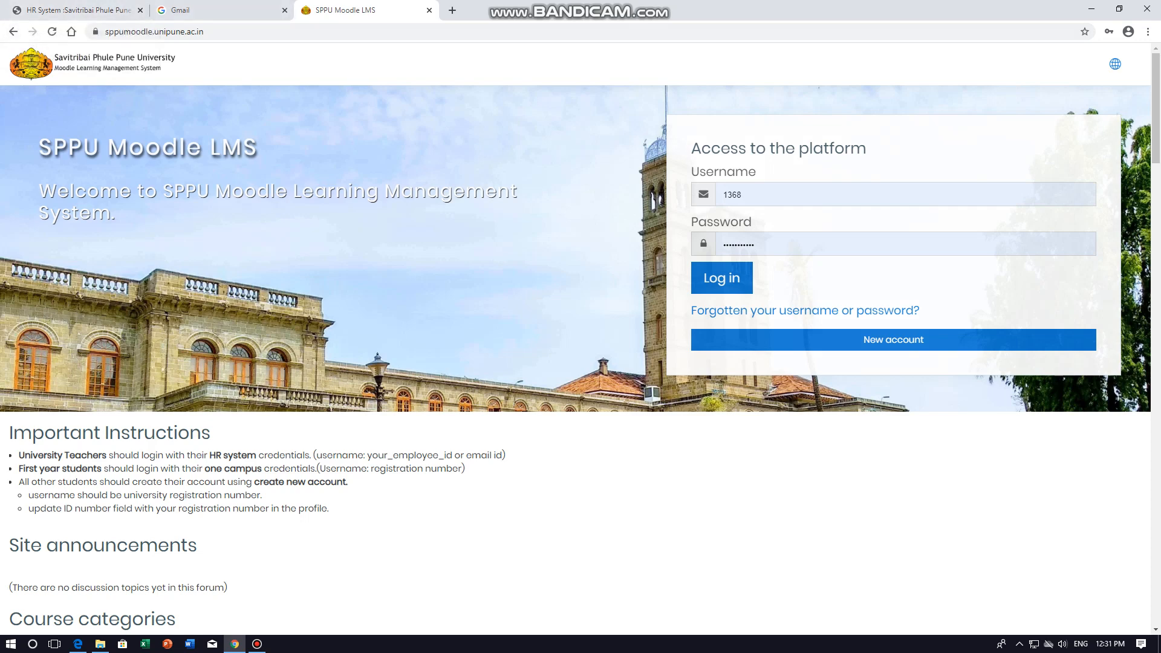
- Sign in to SPPU Moodle with the entered credentials
left_click(74, 10)
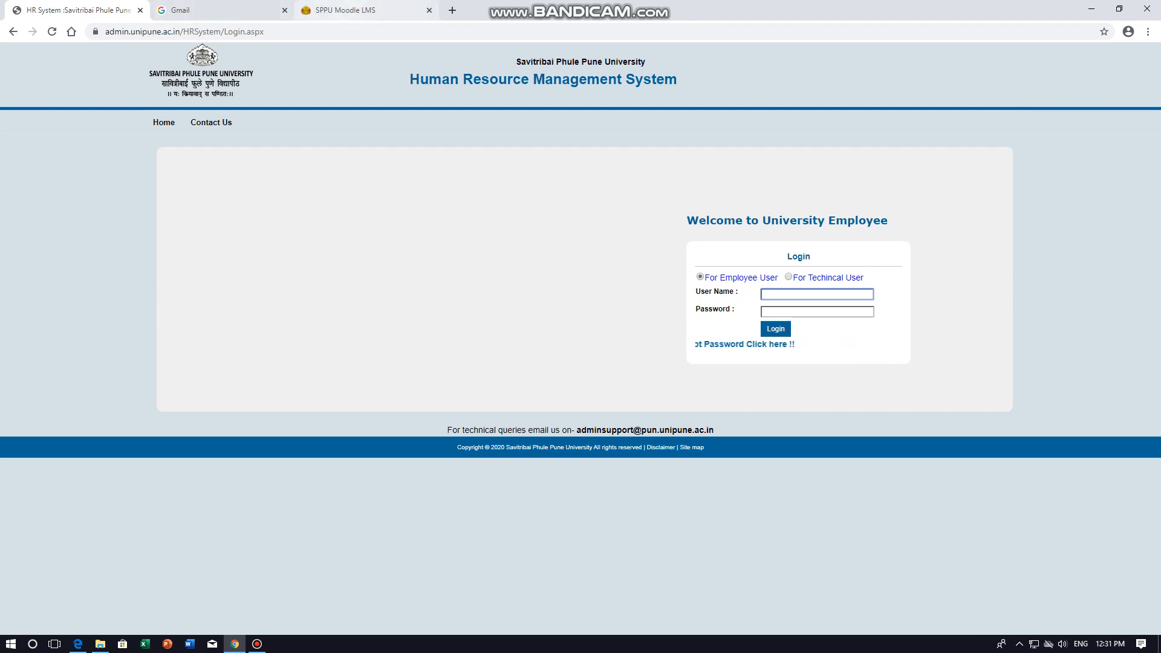
left_click(365, 9)
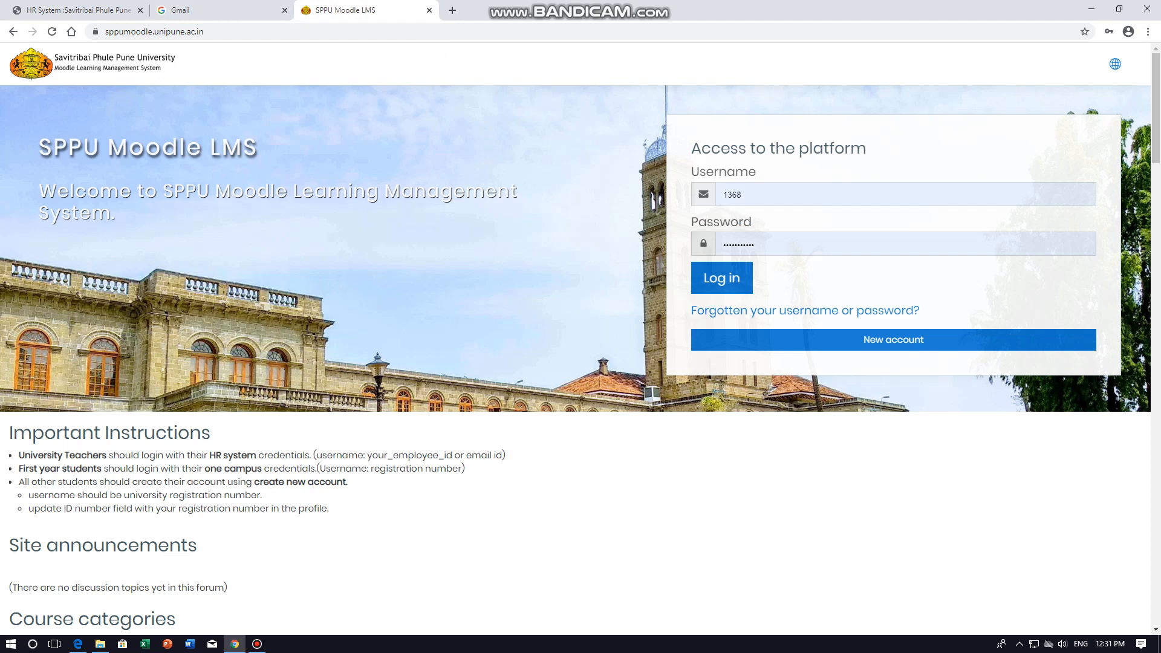
left_click(720, 277)
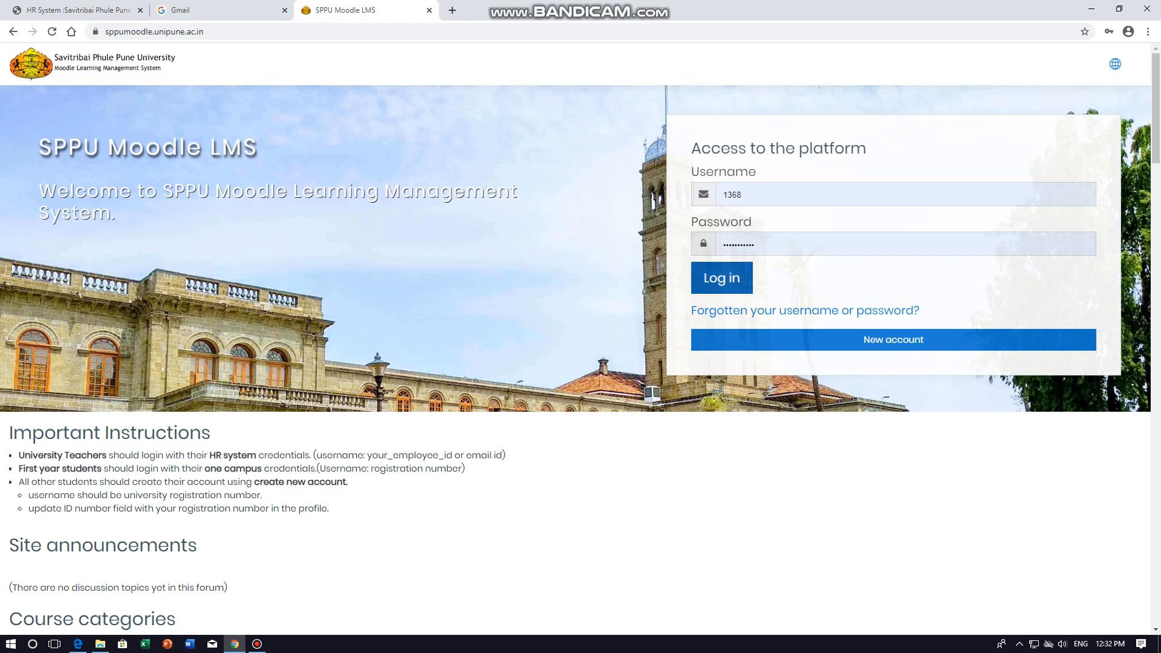
left_click(720, 277)
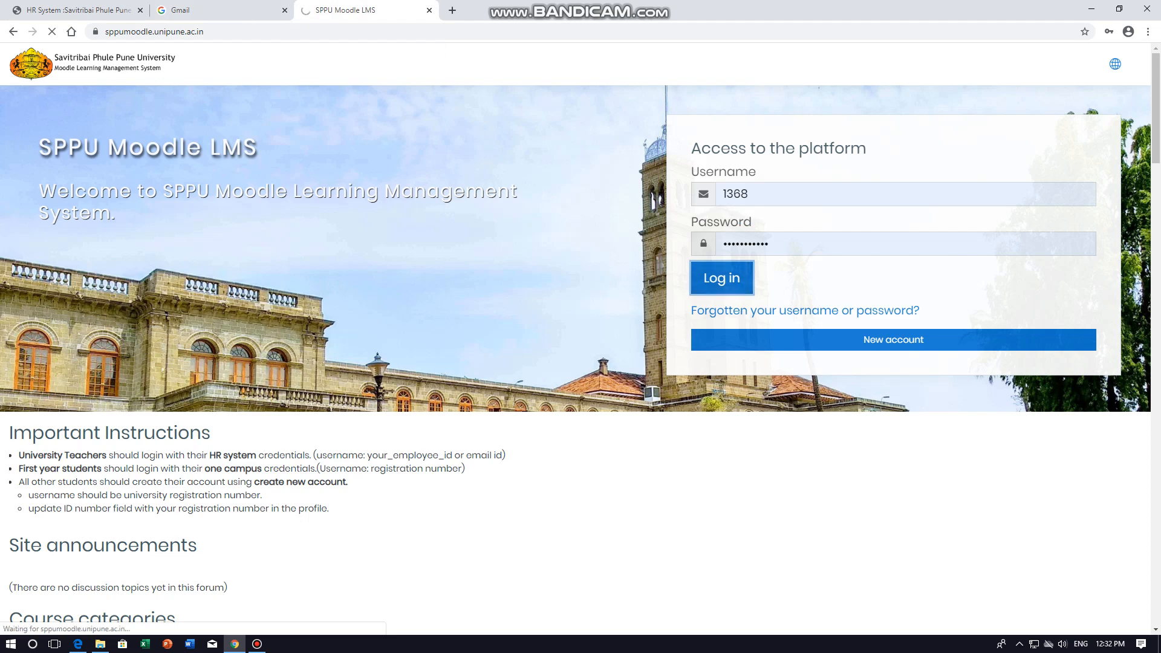
left_click(719, 278)
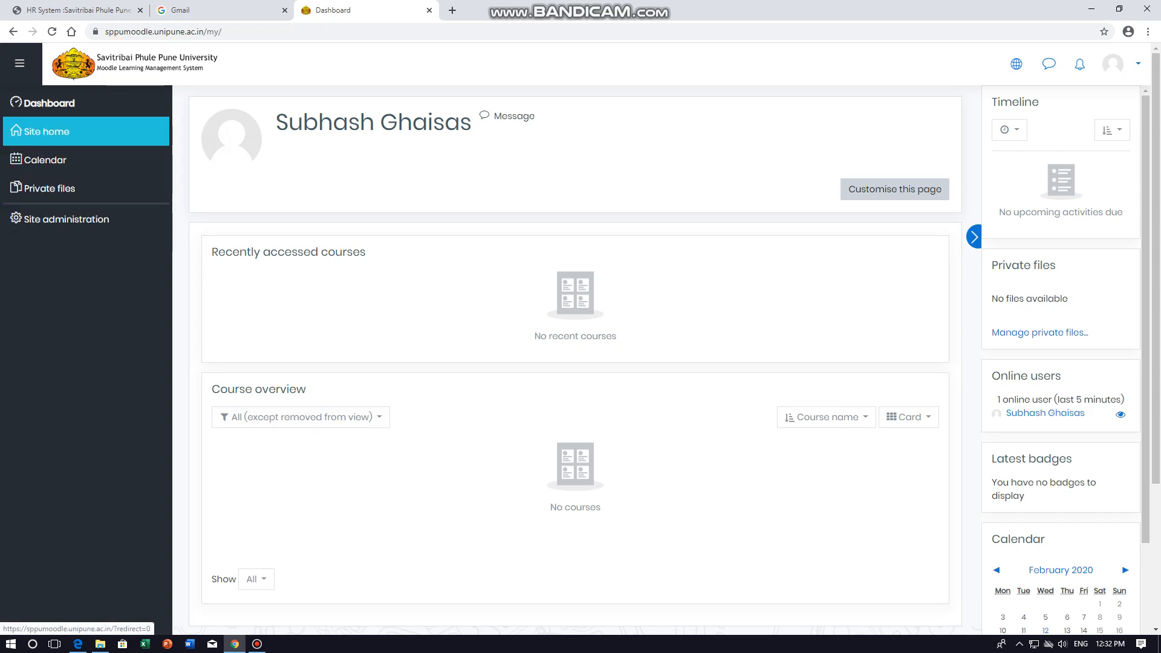
- Go to Site home and scroll through the course categories list
left_click(46, 131)
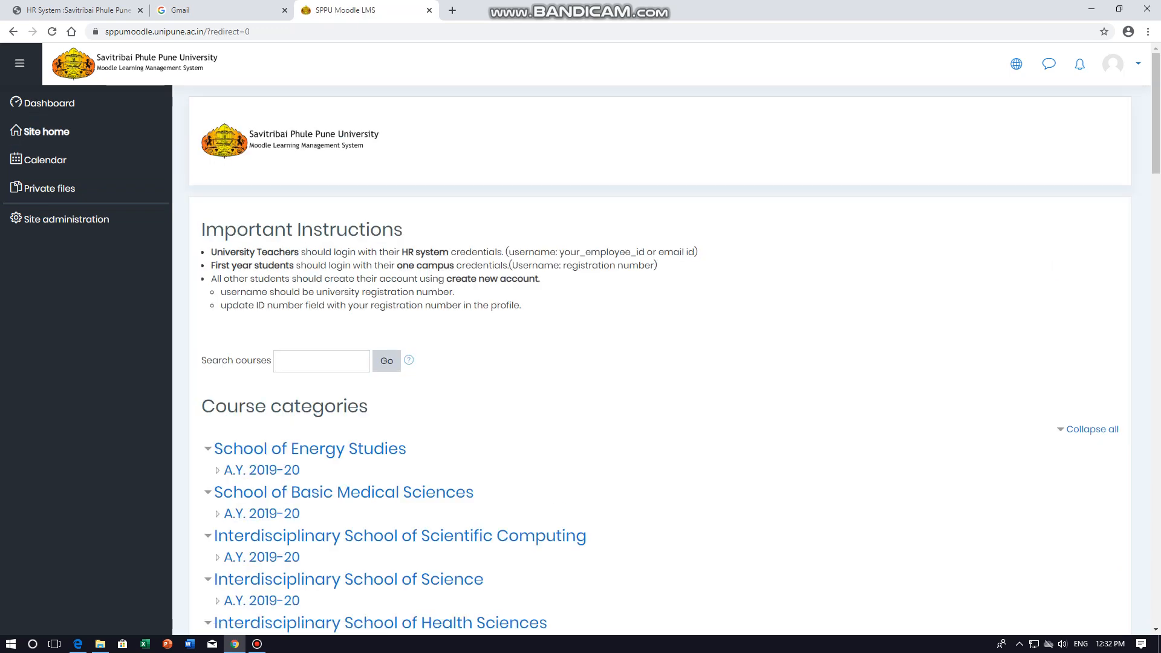
scroll("down", 3)
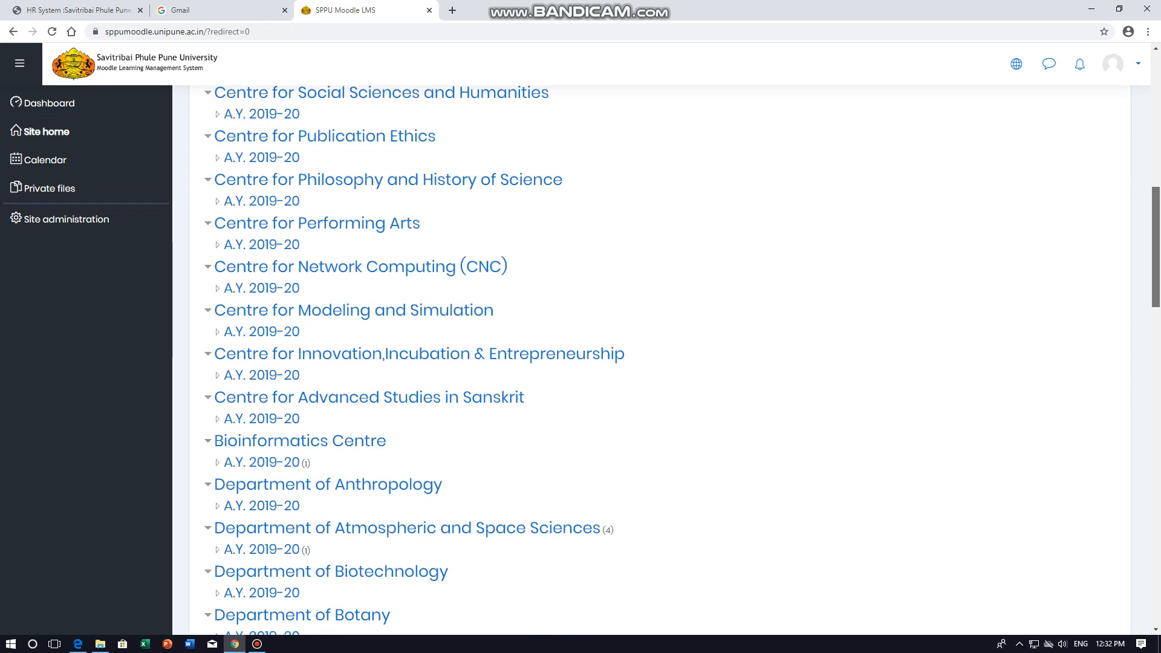
scroll("down", 3)
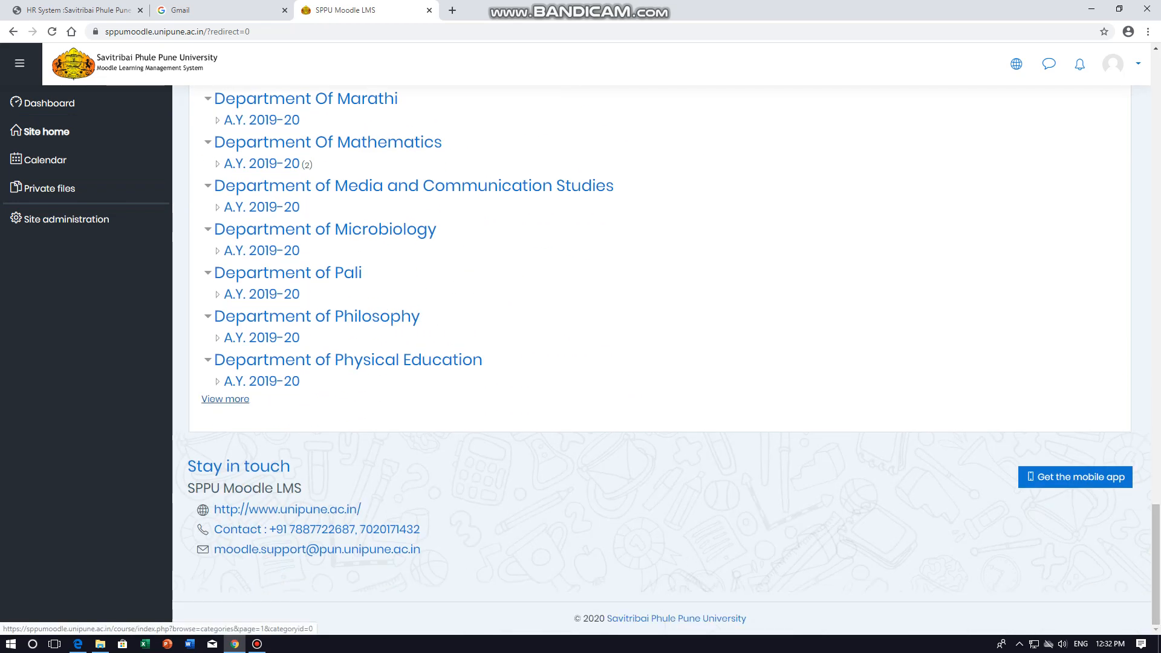
- Open the Miscellaneous category and start a new course there
left_click(225, 399)
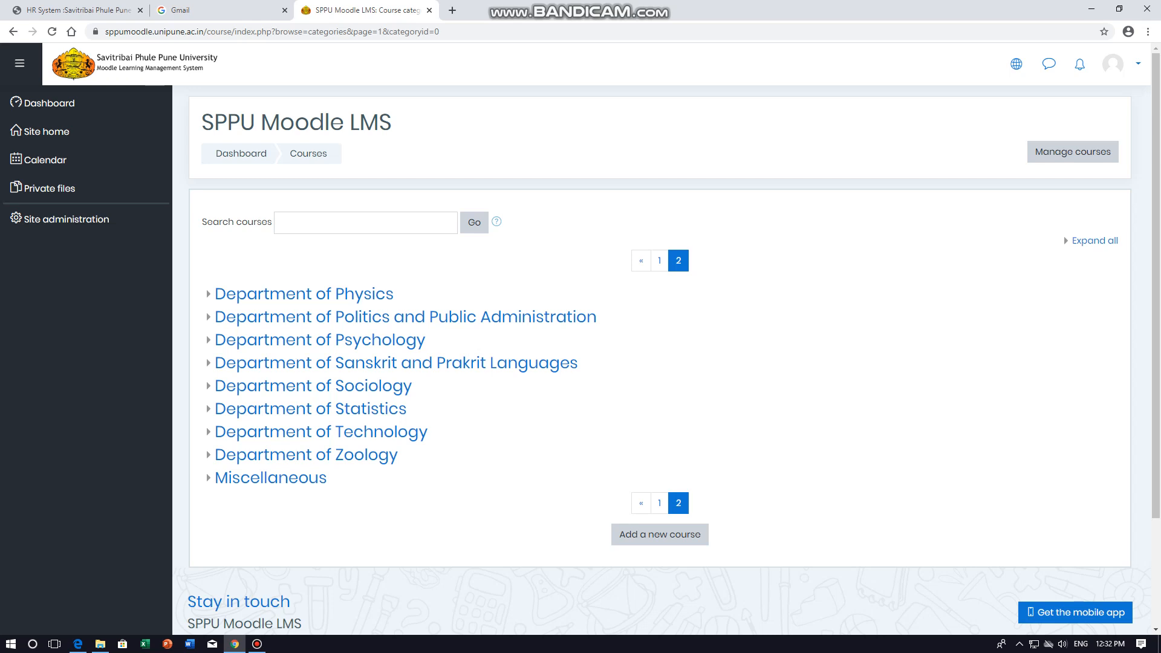
left_click(270, 477)
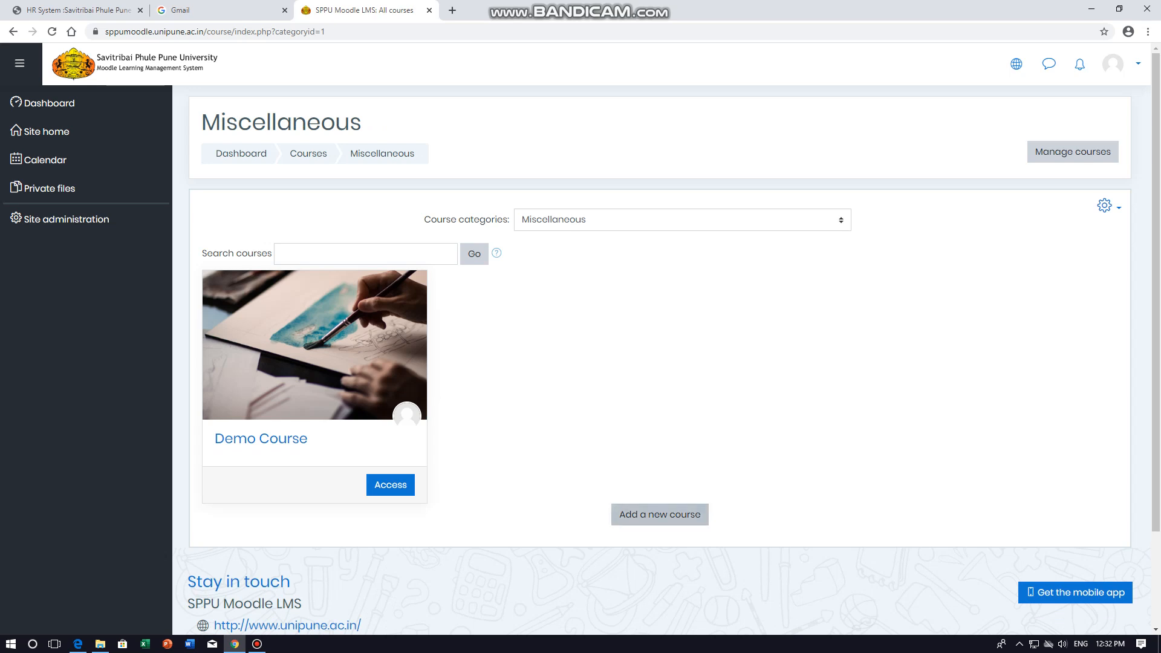
left_click(657, 514)
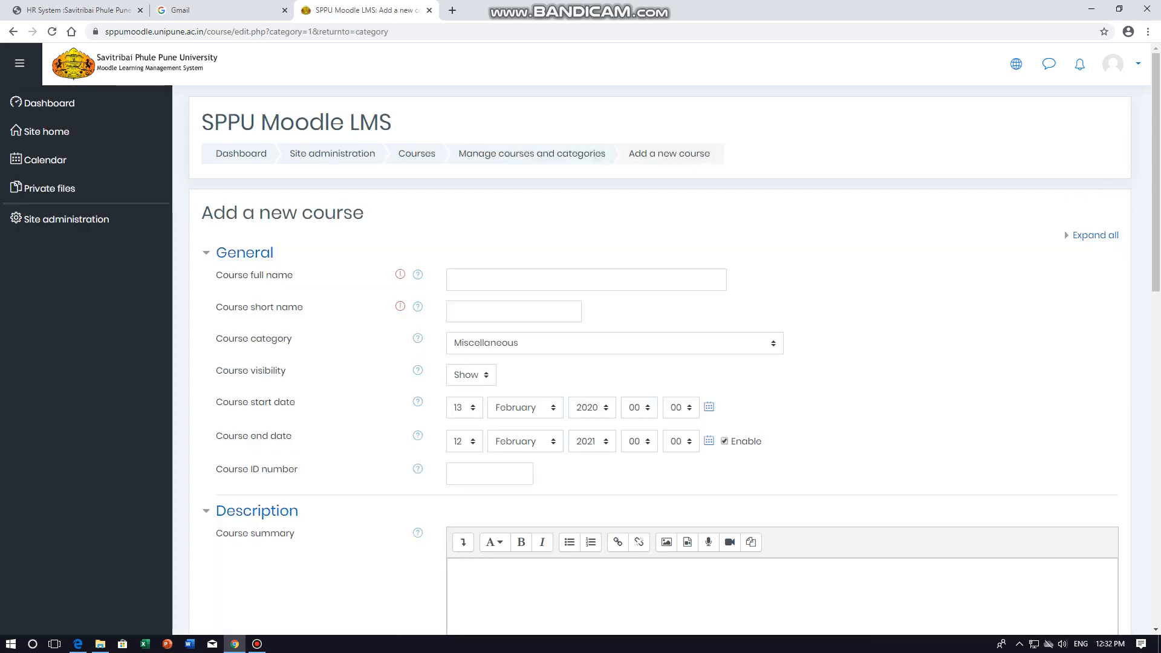
- Enter 'test moodle' as the course full name
left_click(584, 279)
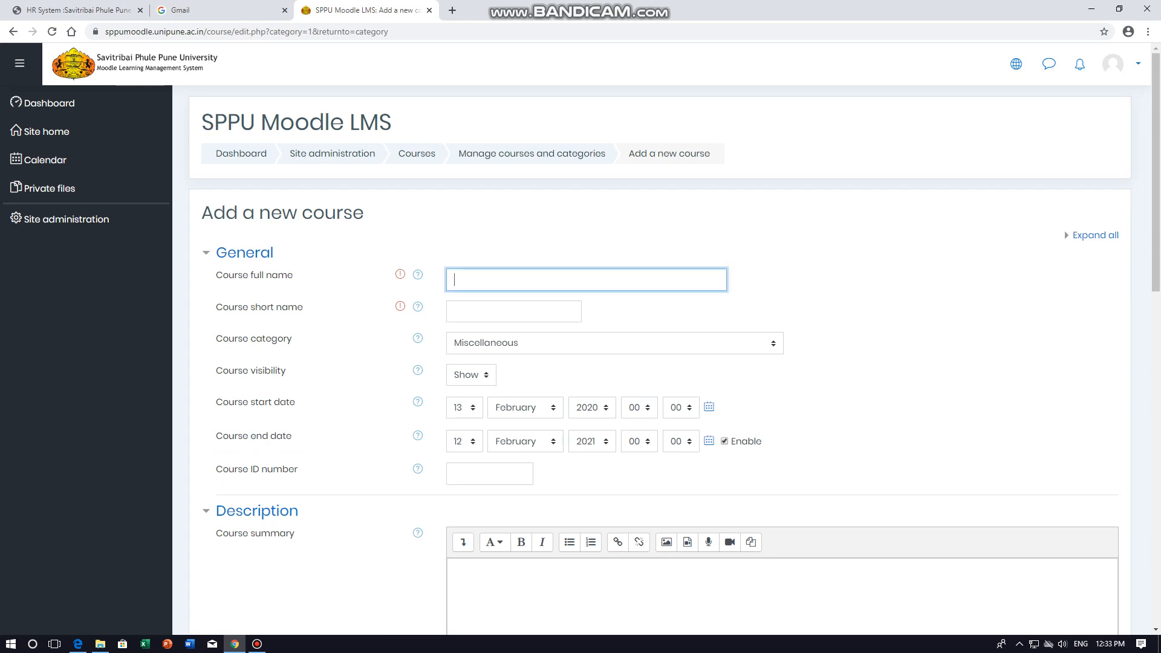
type("test")
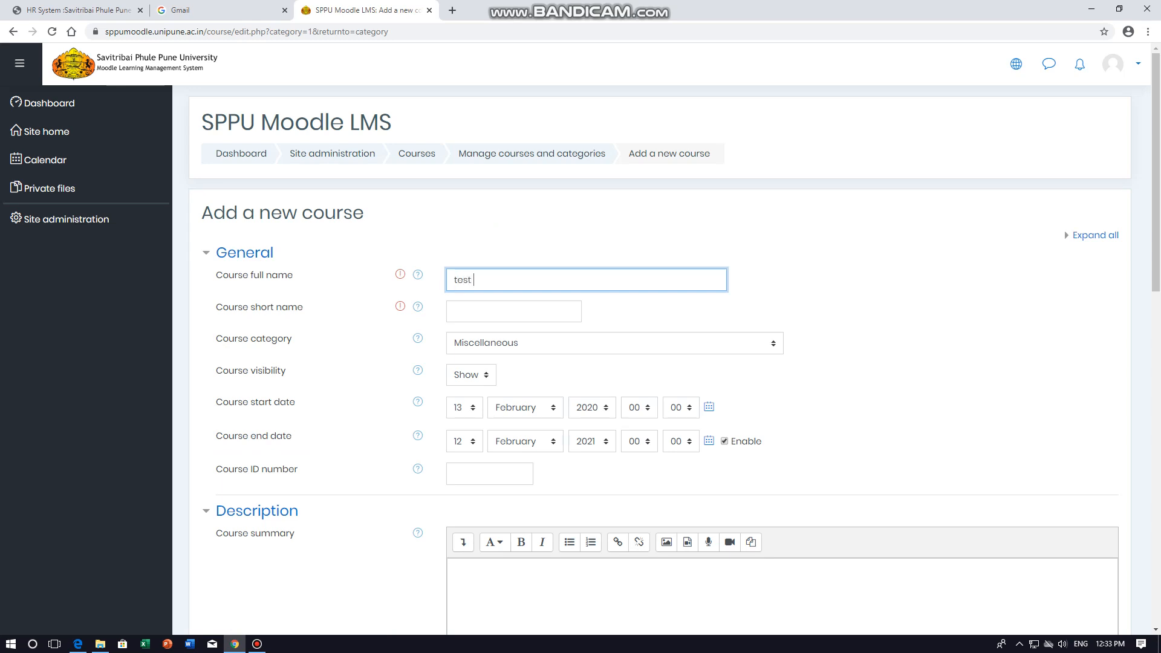
type("moodle")
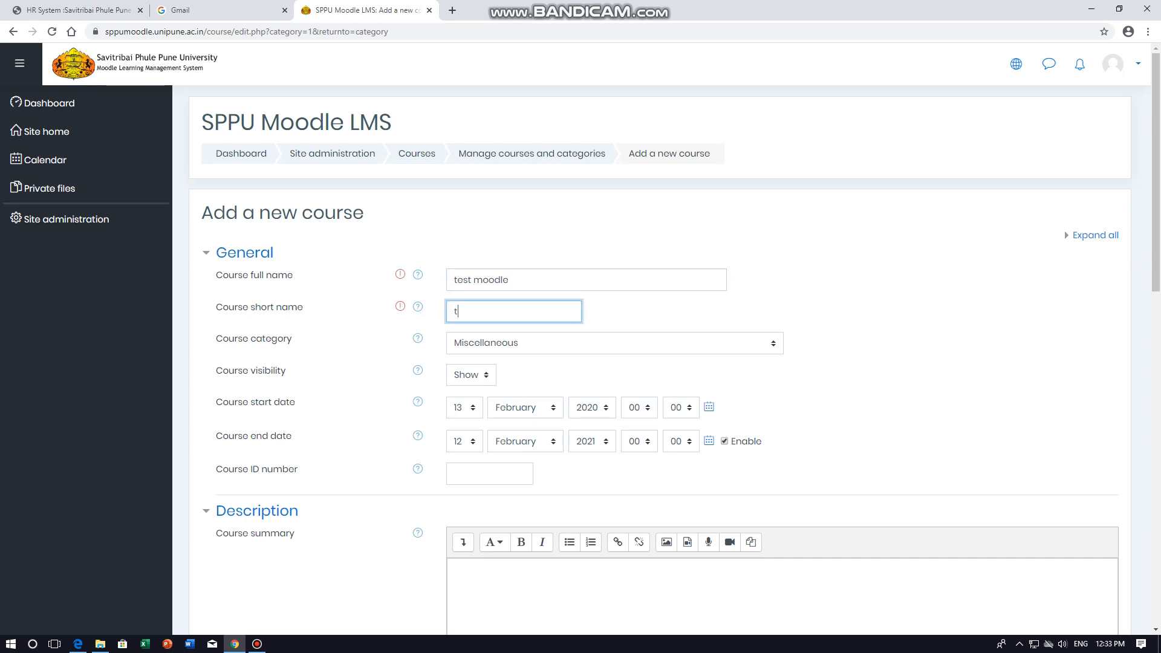
type("m")
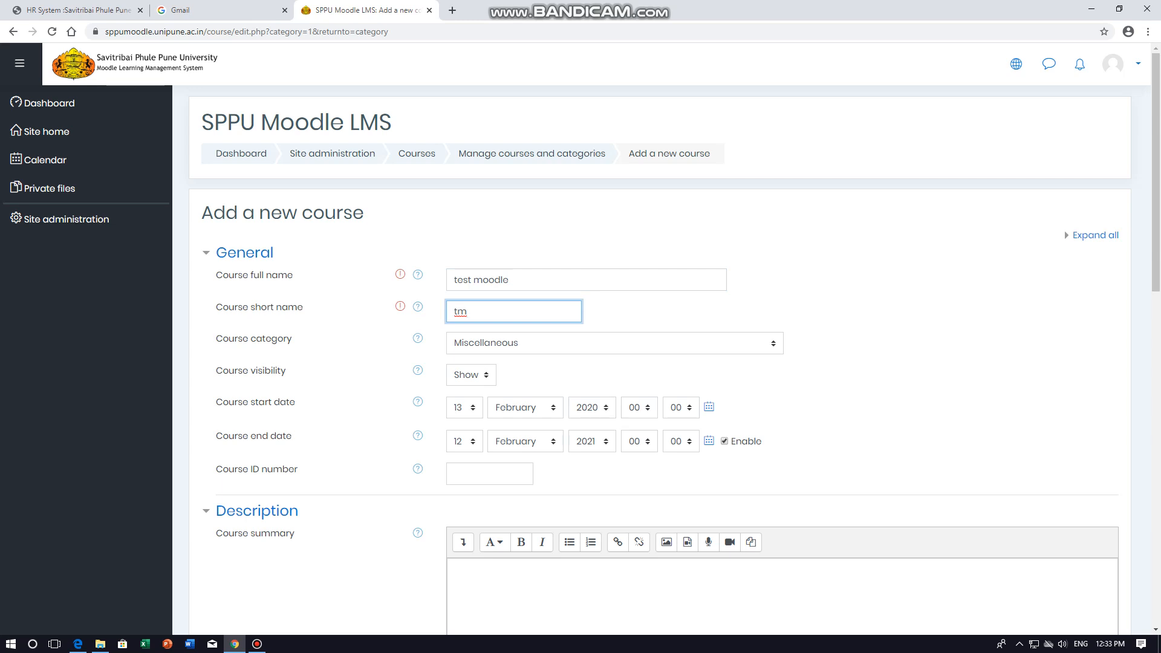
- Set the course end date to 12 April 2020
left_click(524, 441)
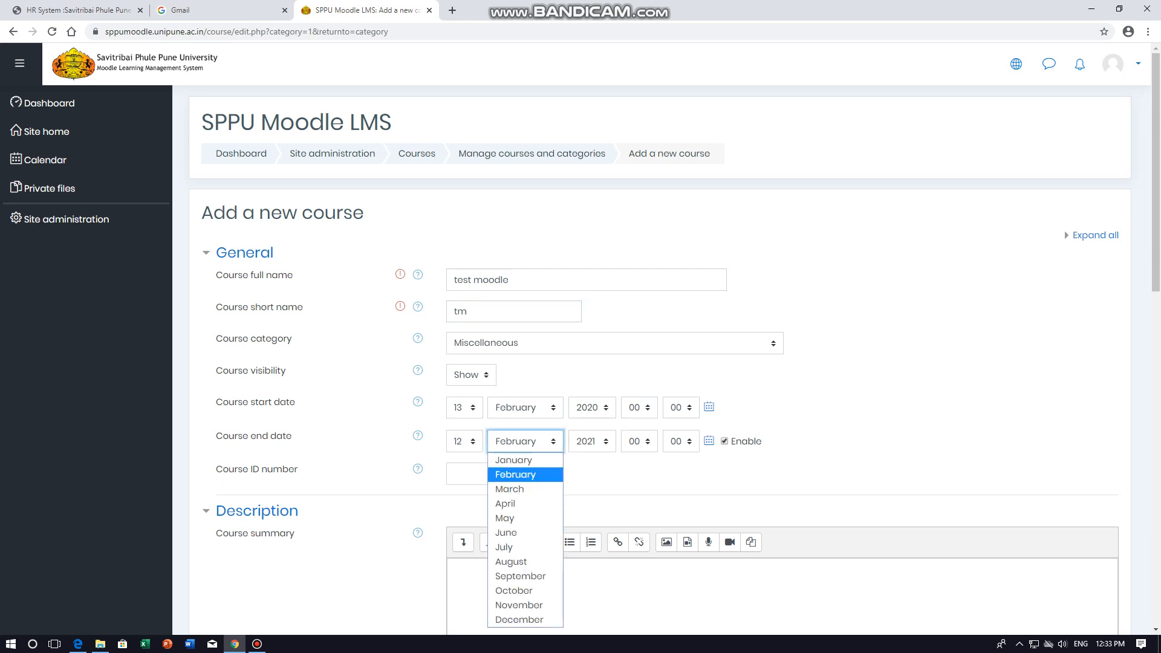
left_click(504, 503)
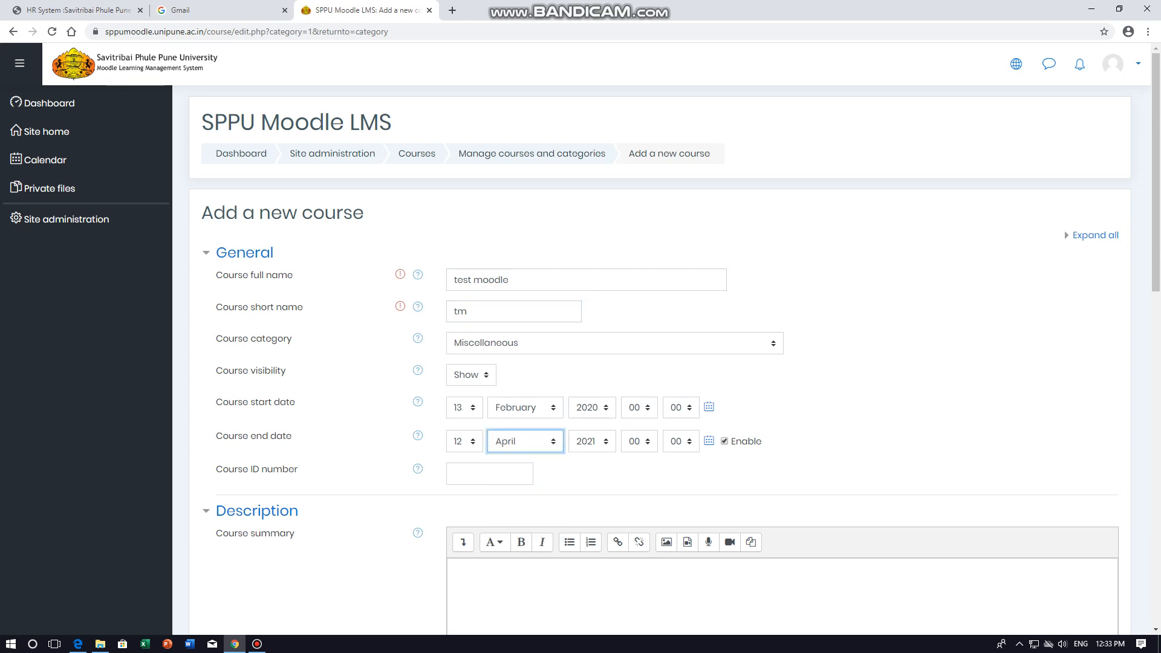
left_click(587, 441)
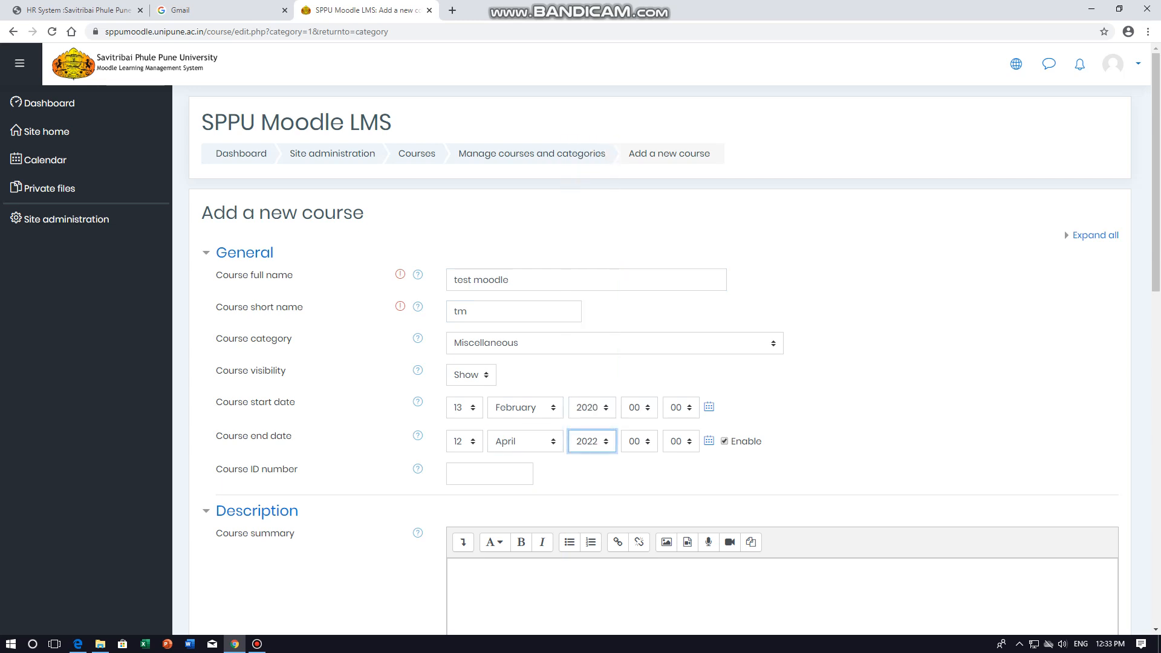
left_click(587, 406)
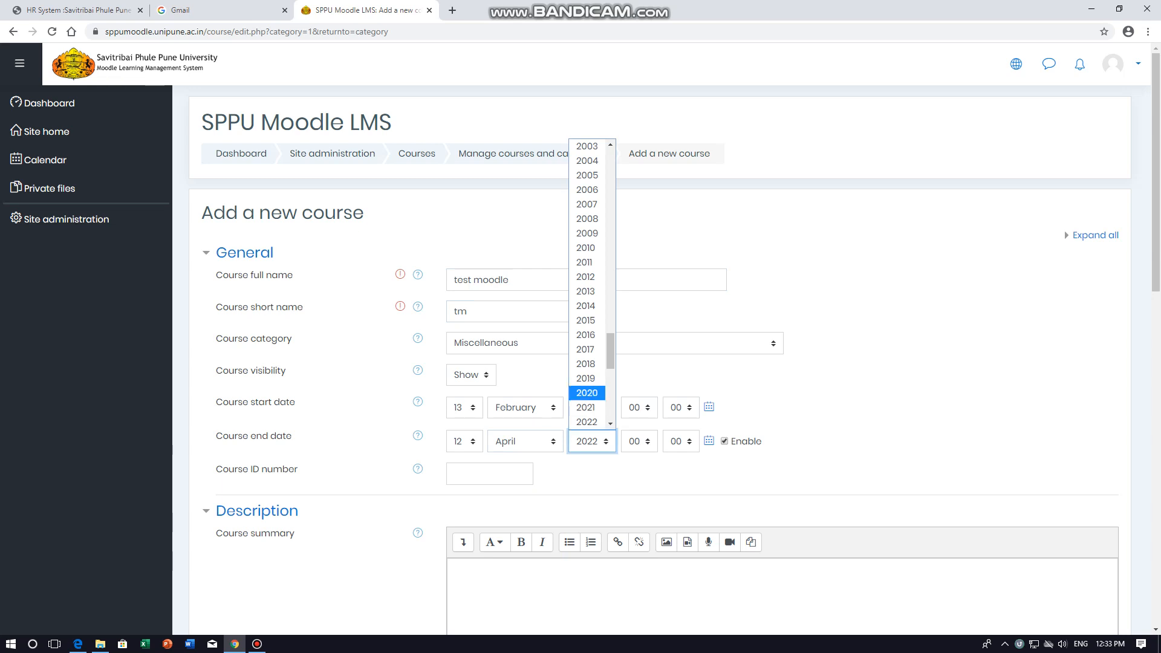
left_click(586, 392)
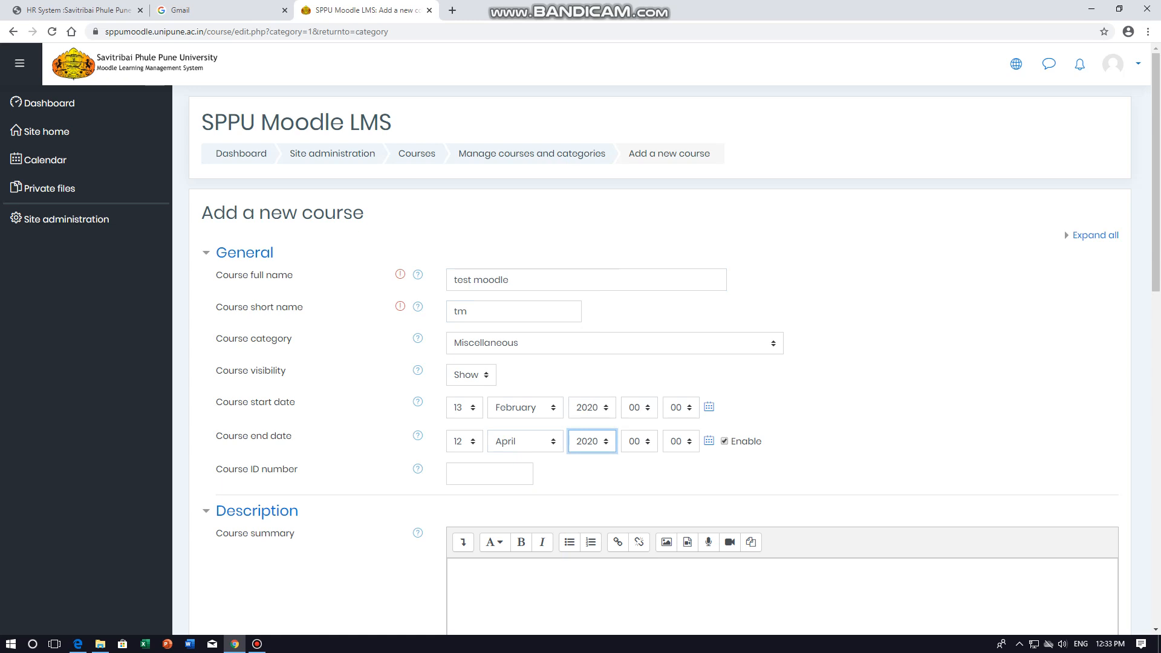
- Enter the course summary 'testing moodle'
scroll("down", 3)
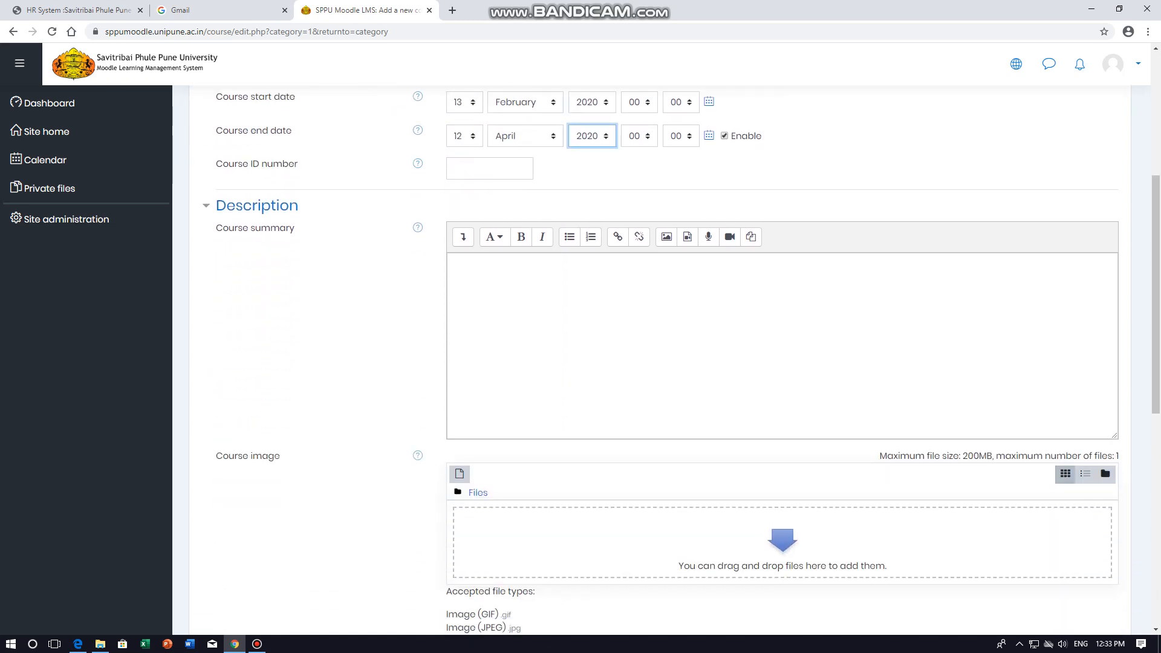
left_click(740, 344)
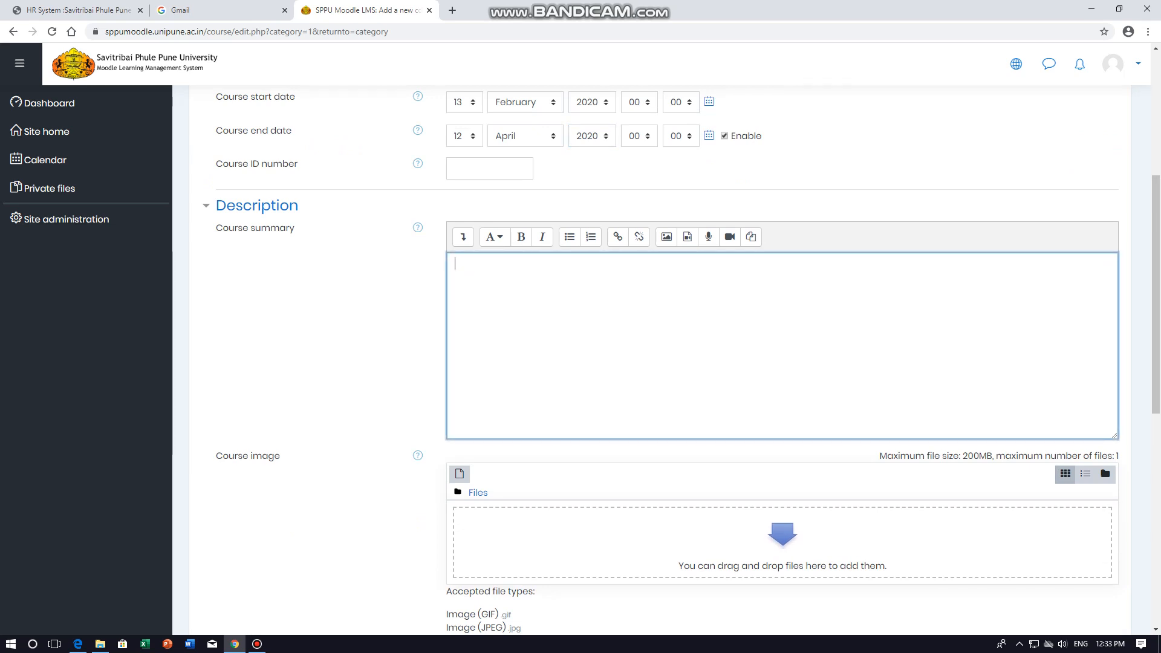
type("testing")
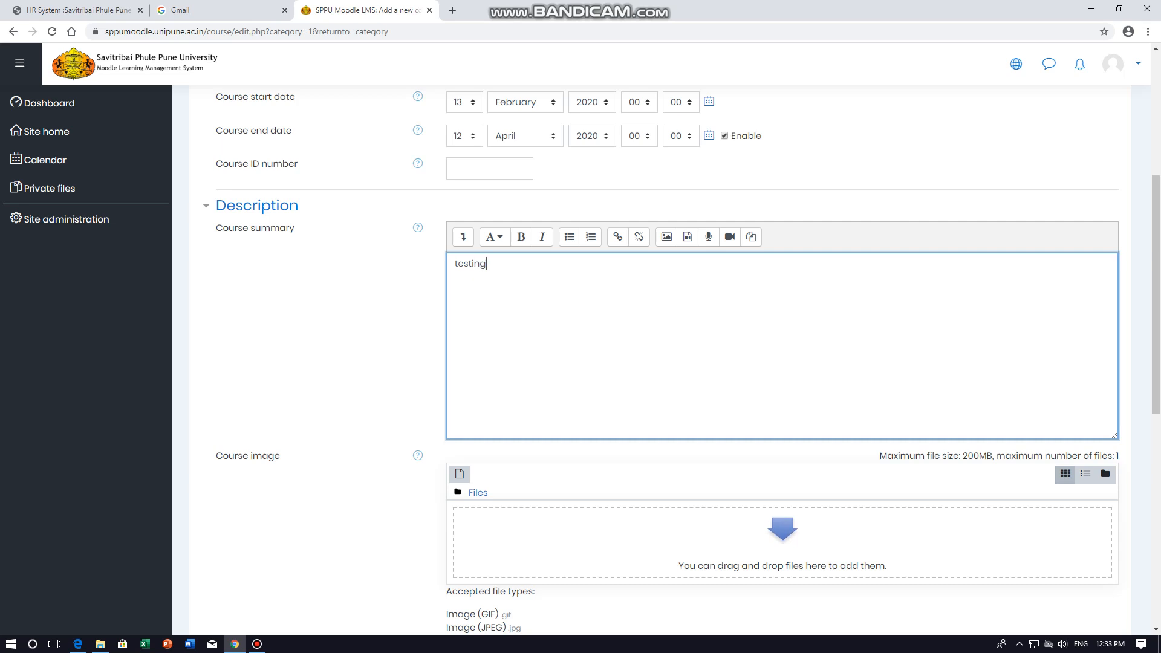
type("moodle.")
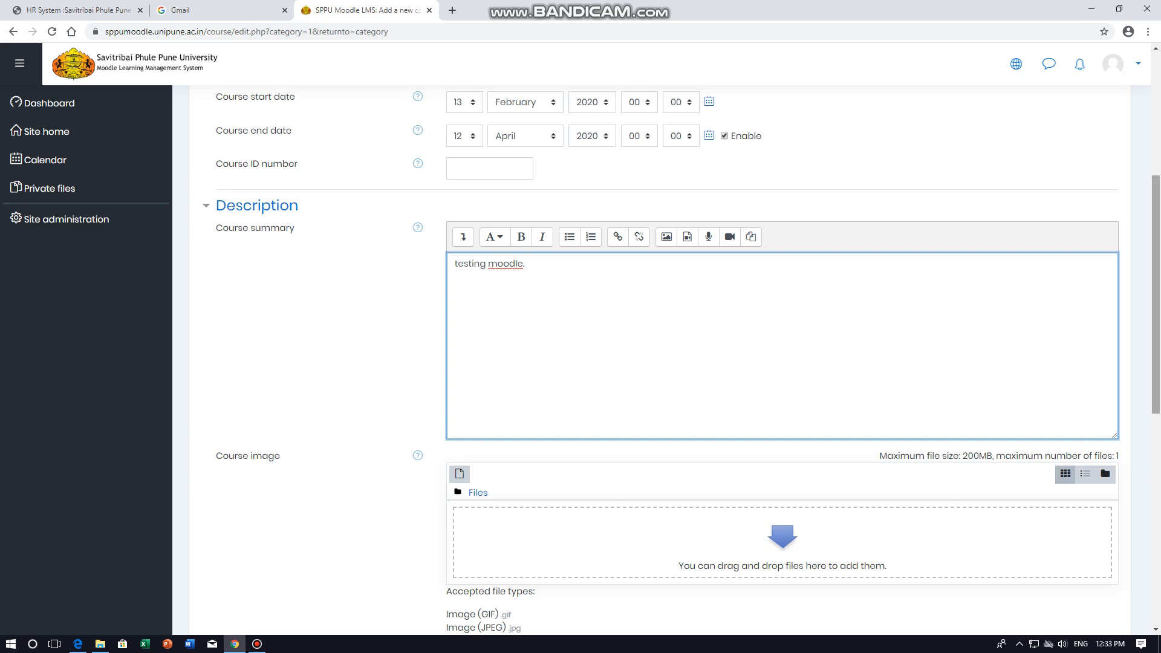
scroll("down", 3)
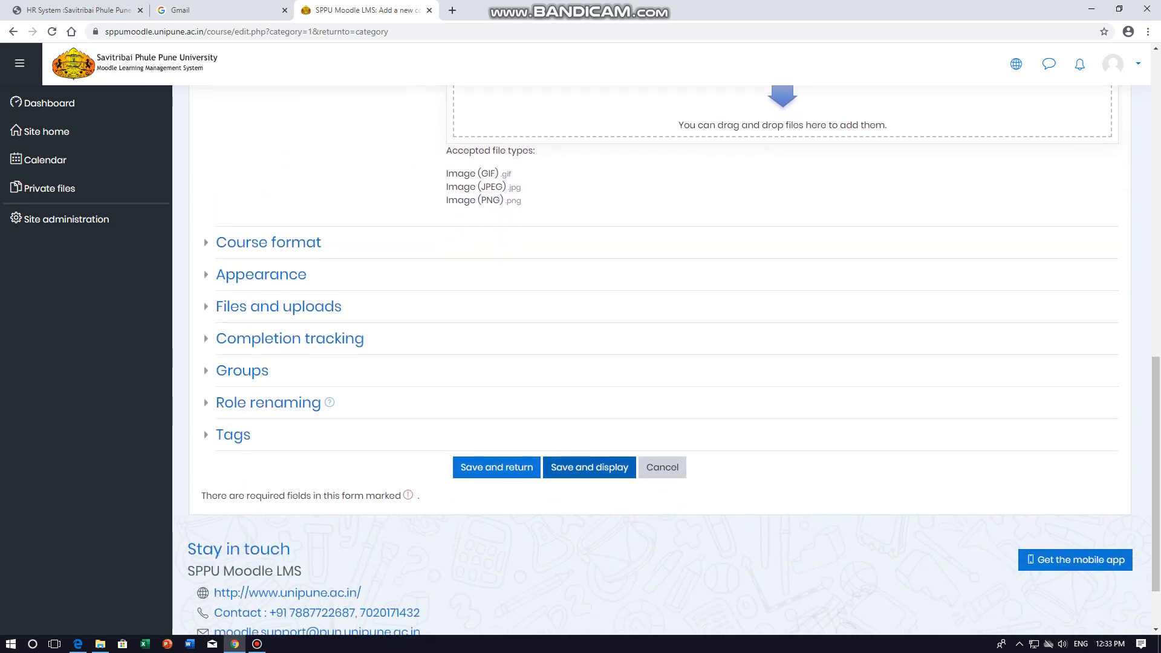
- Save the 'test moodle' course and view its page with four topics
left_click(495, 467)
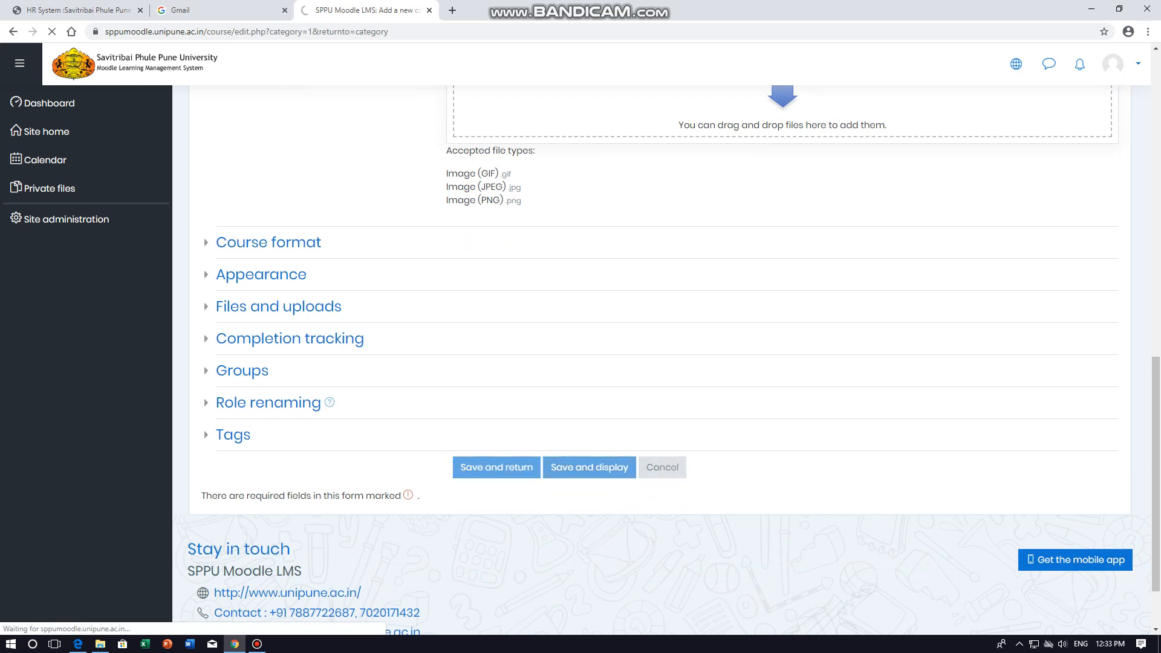
left_click(587, 467)
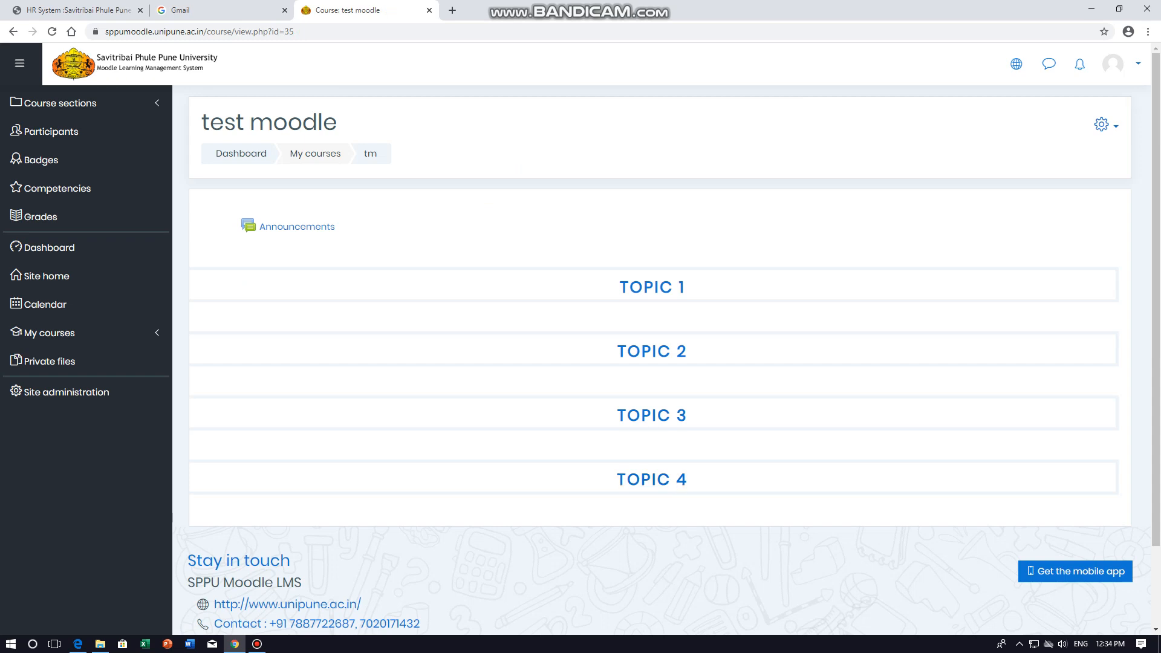
mouse_move(651, 287)
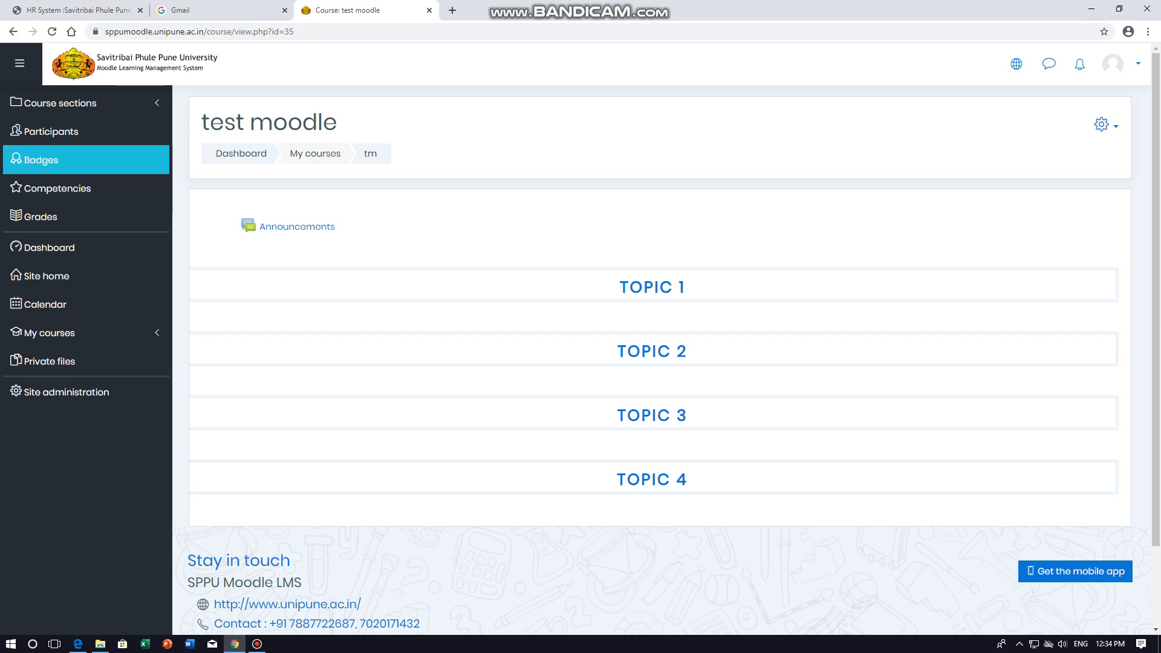
left_click(51, 131)
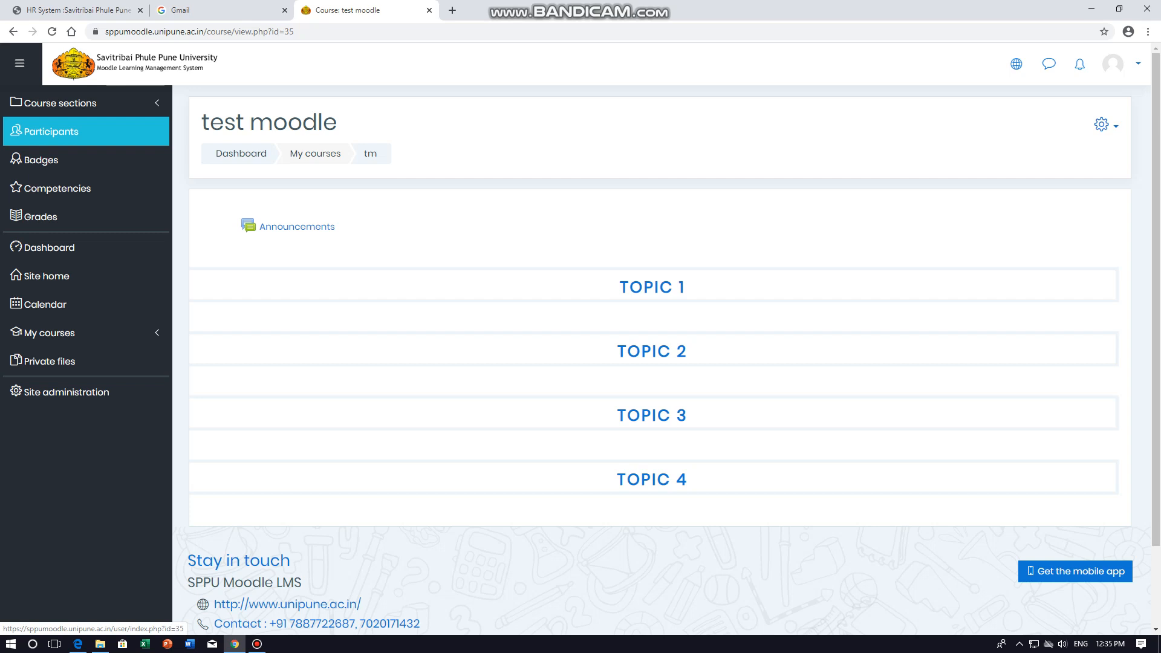
- Enable the Self enrolment (Student) method in the course's enrolment methods
left_click(50, 131)
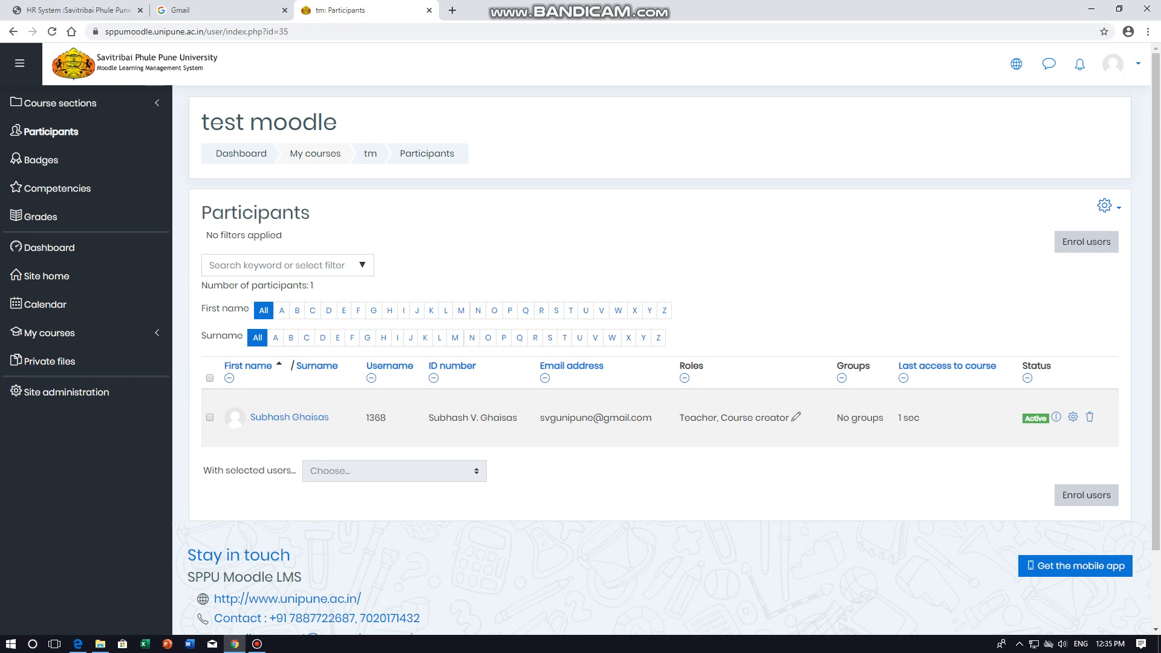
mouse_move(1103, 206)
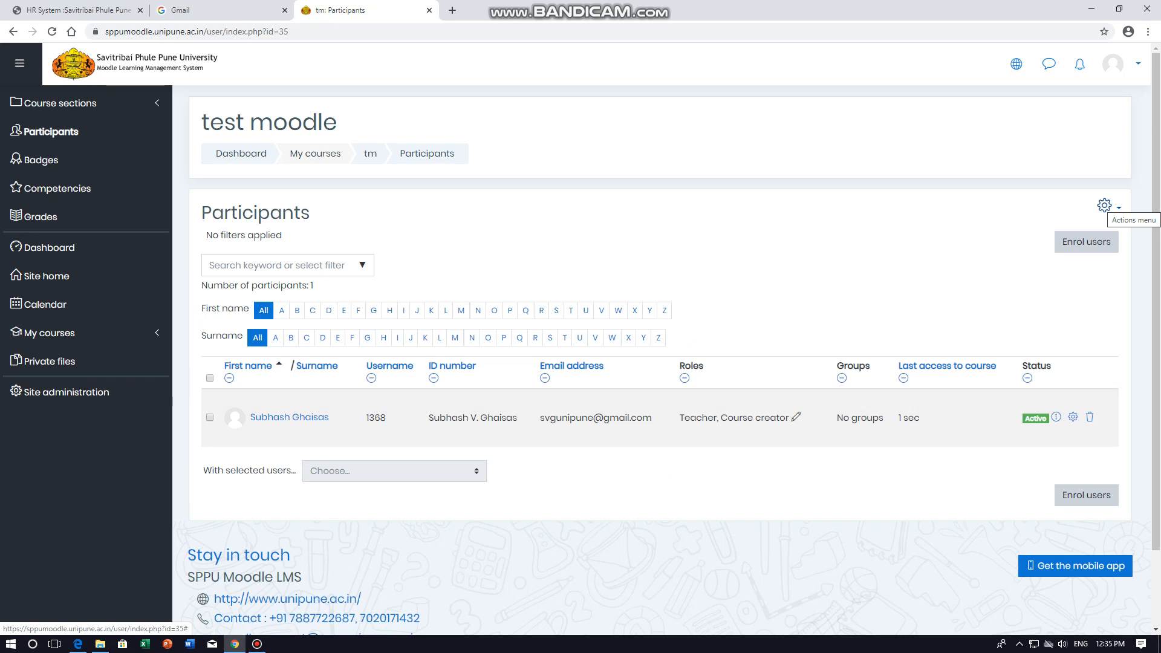
left_click(1104, 205)
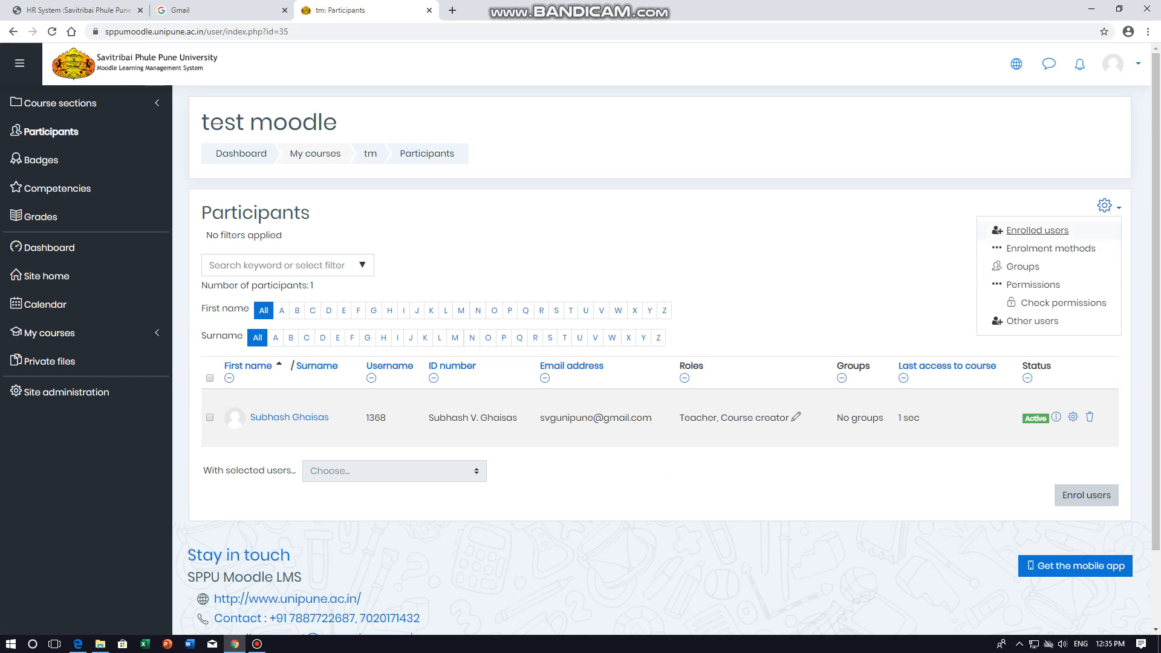
mouse_move(1031, 284)
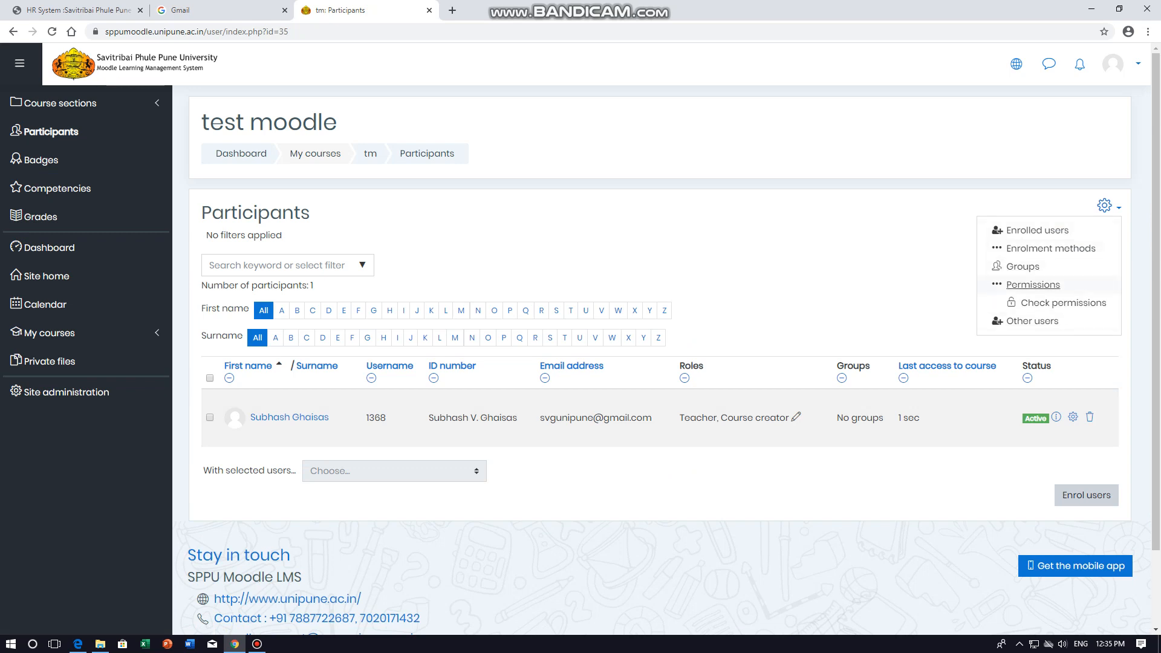
mouse_move(1049, 248)
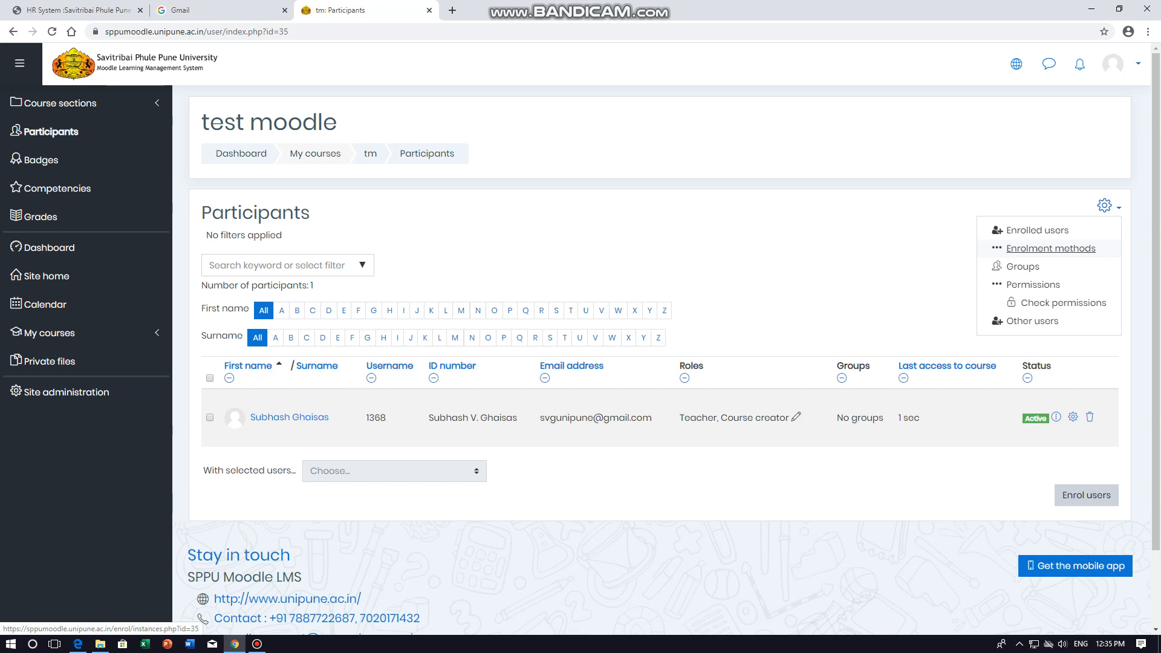
left_click(1048, 248)
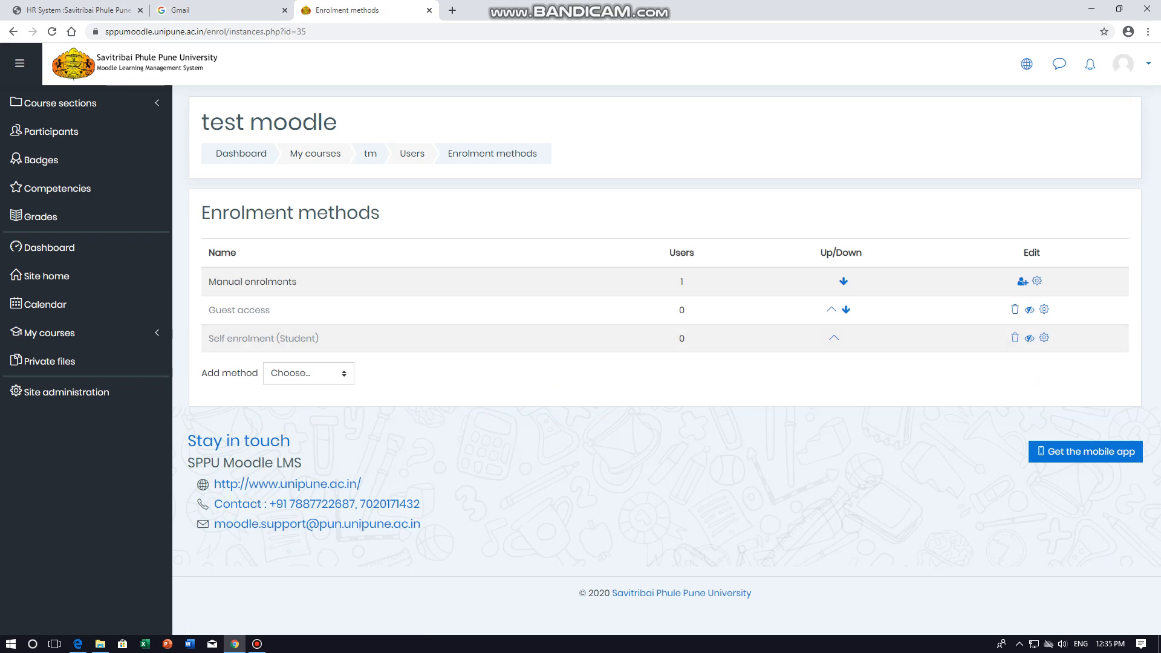
mouse_move(1028, 337)
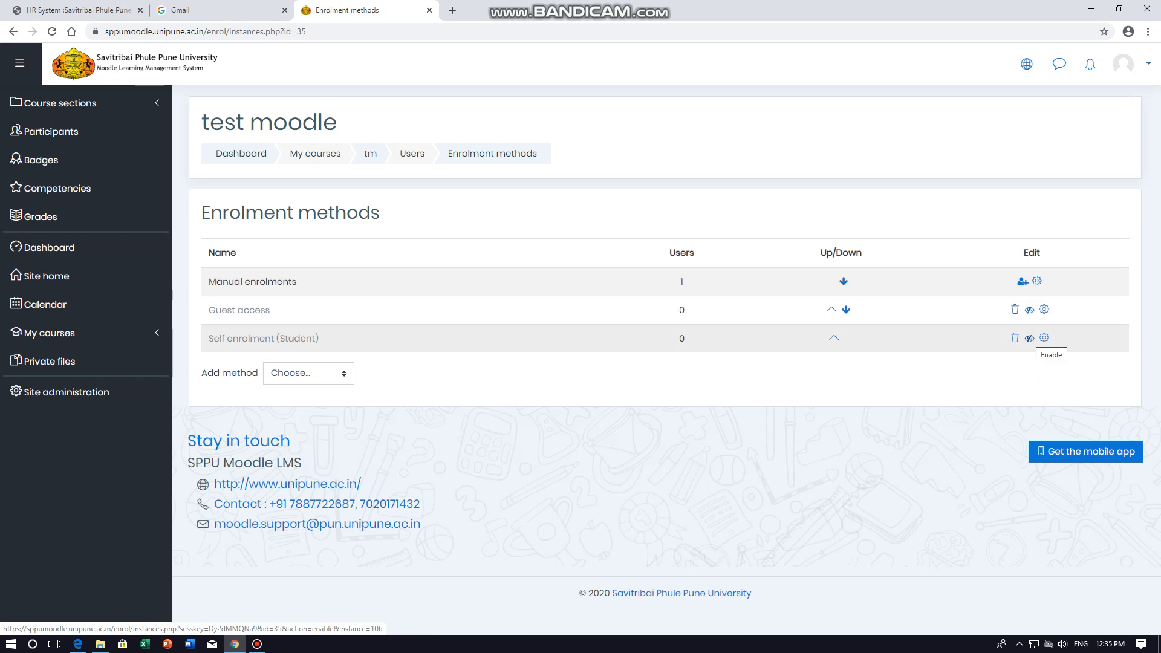
left_click(1030, 337)
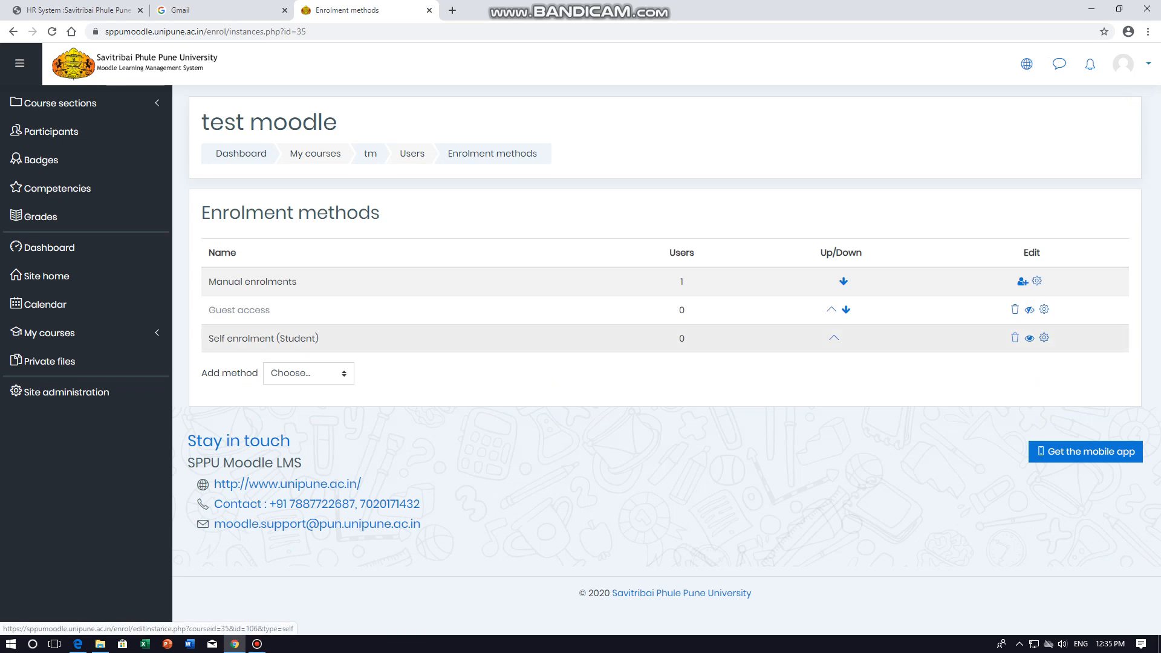
mouse_move(1043, 336)
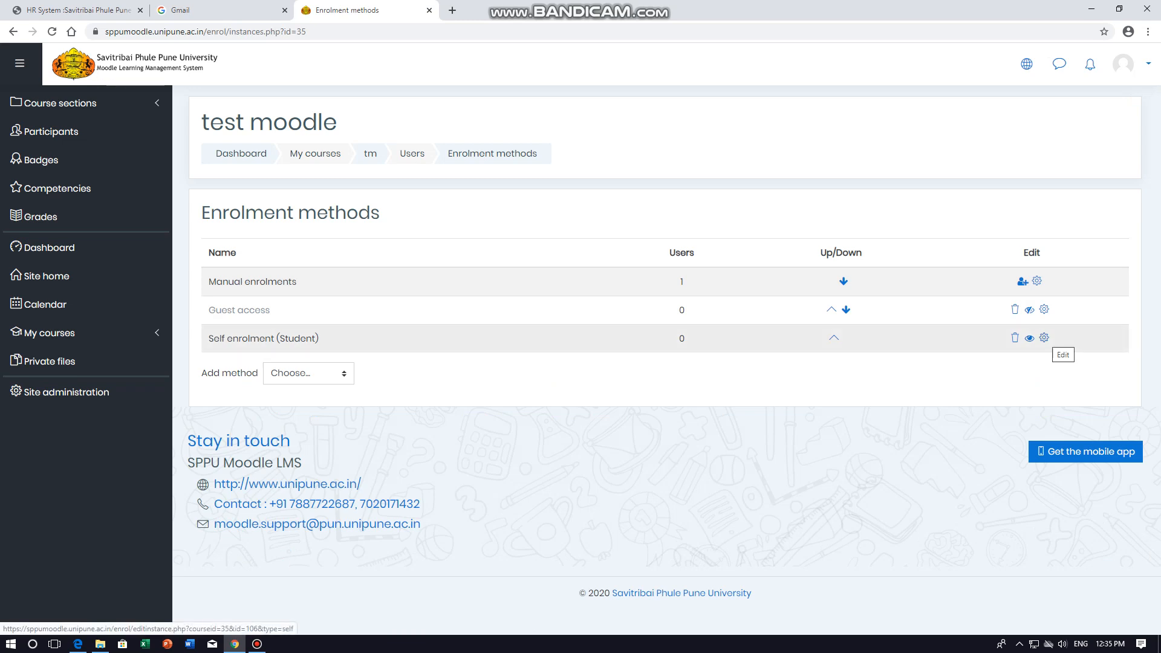
- Enable a self enrolment end date of 19 February 2020
left_click(1043, 337)
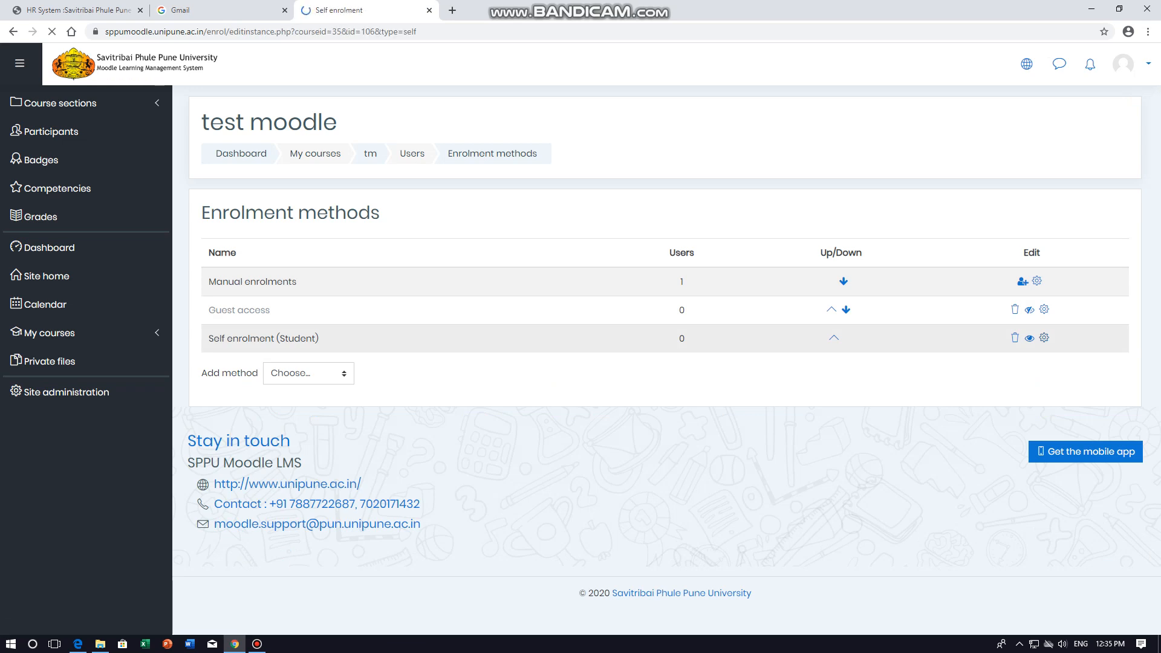
left_click(1044, 338)
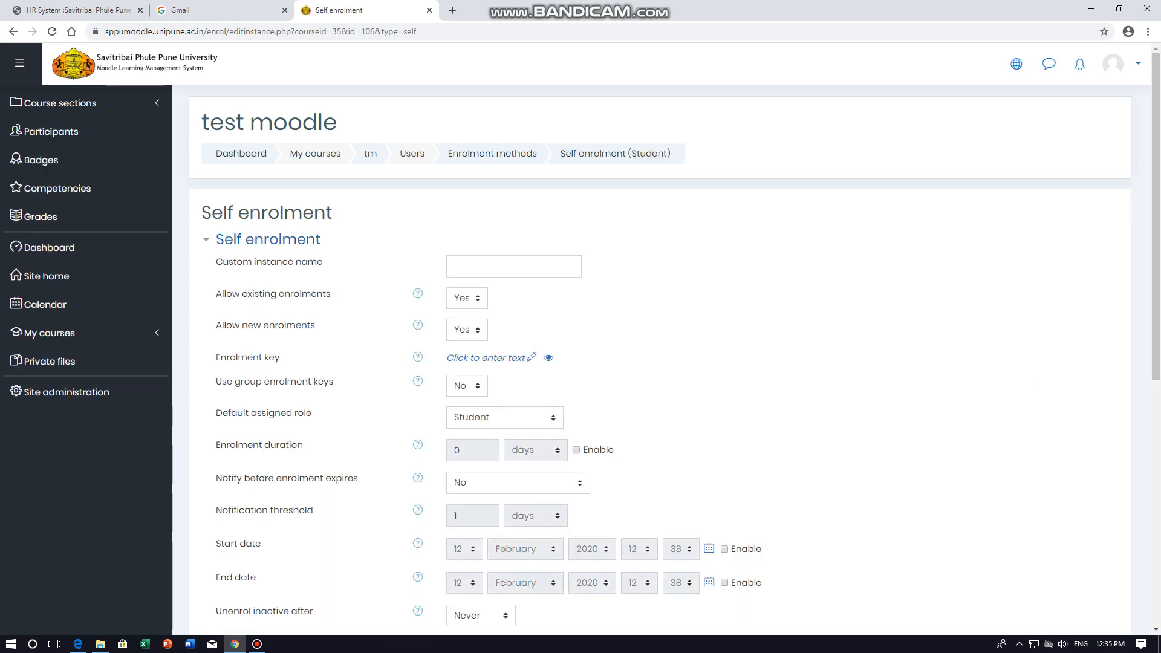
scroll("down", 3)
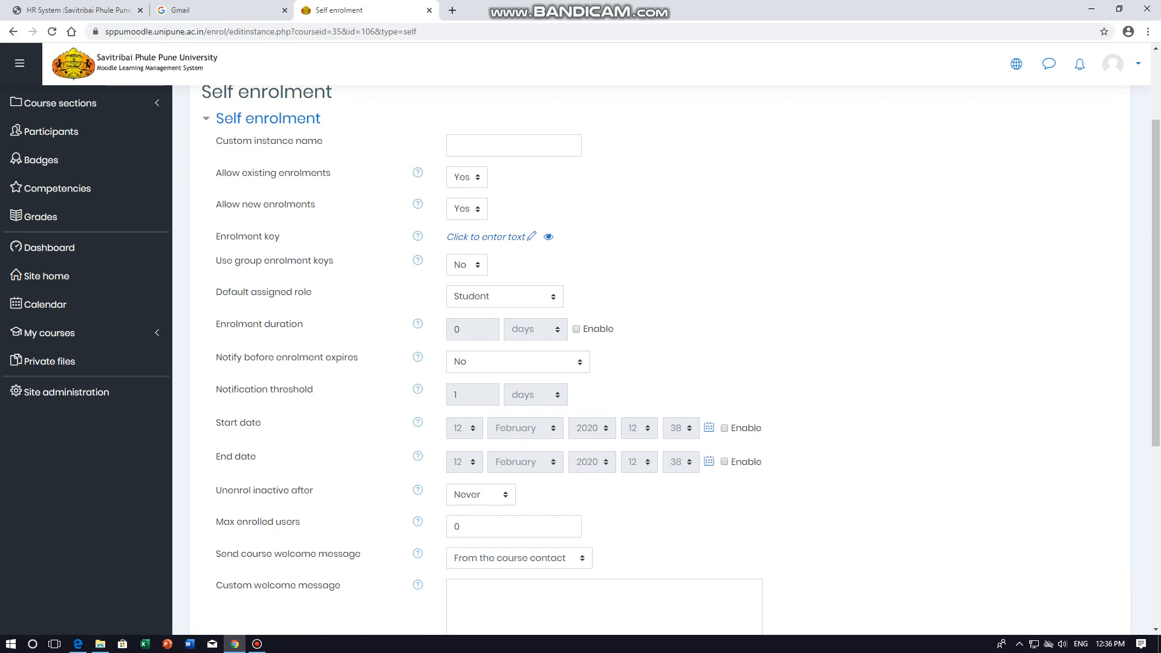
left_click(459, 461)
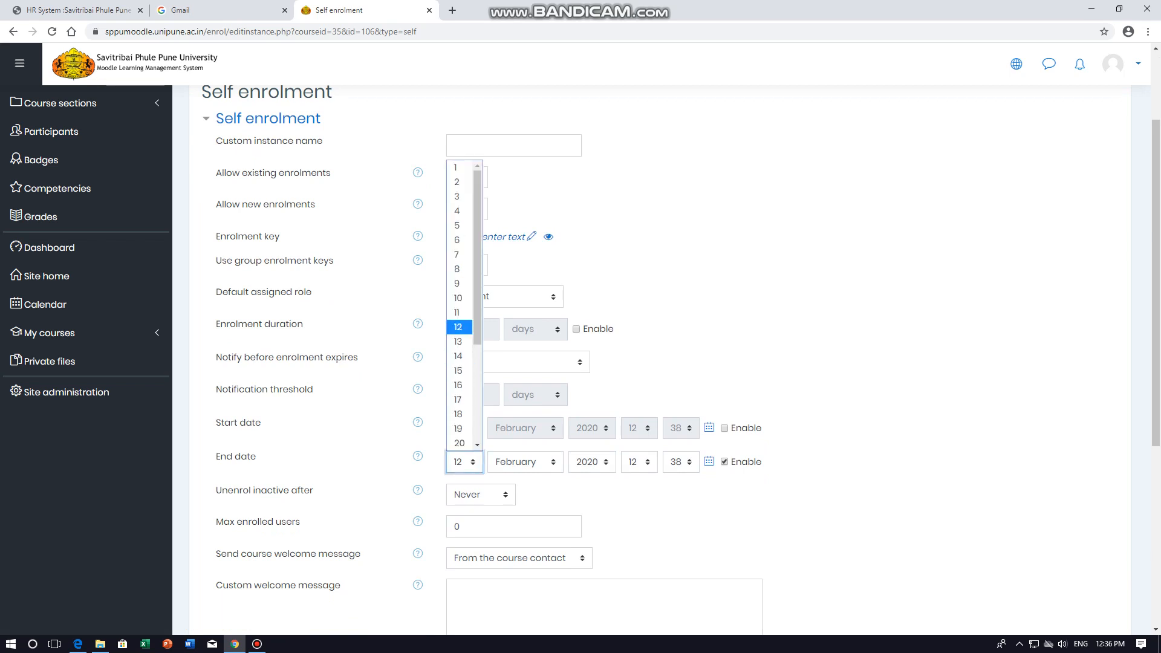
left_click(459, 428)
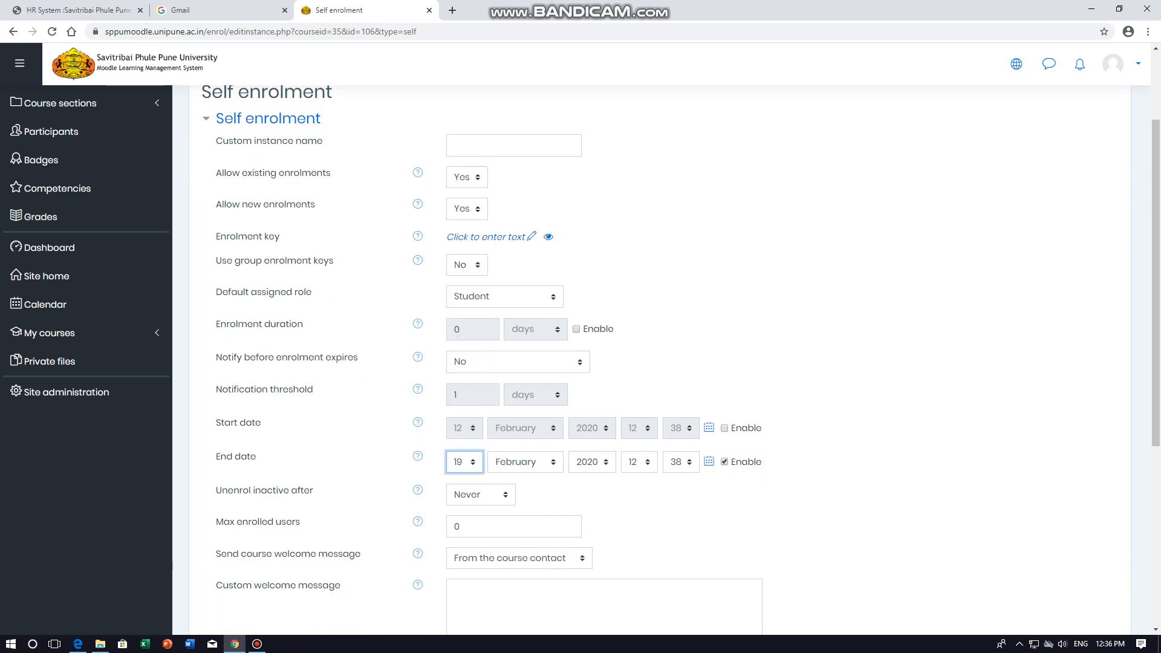
scroll("down", 3)
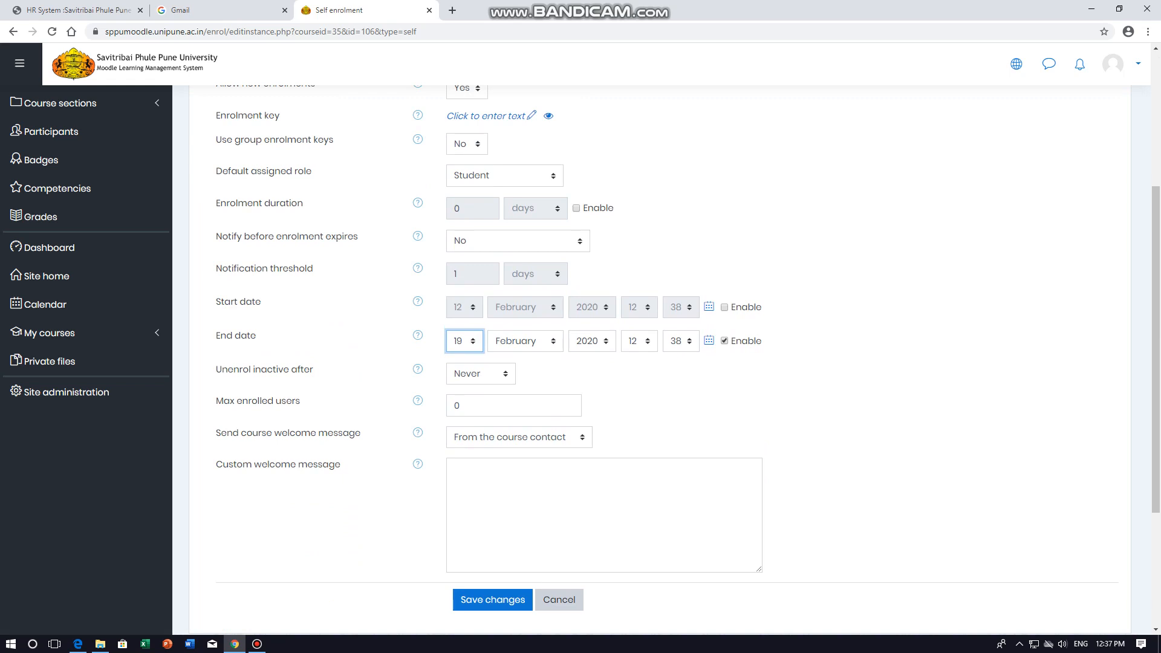
scroll("down", 3)
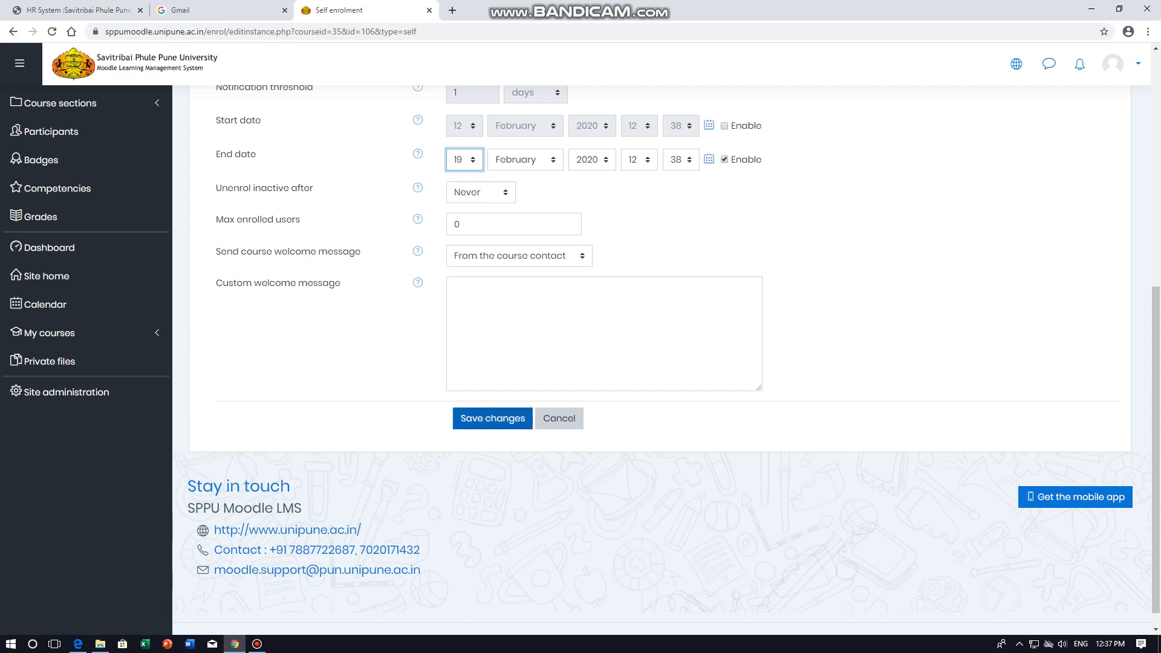
left_click(492, 418)
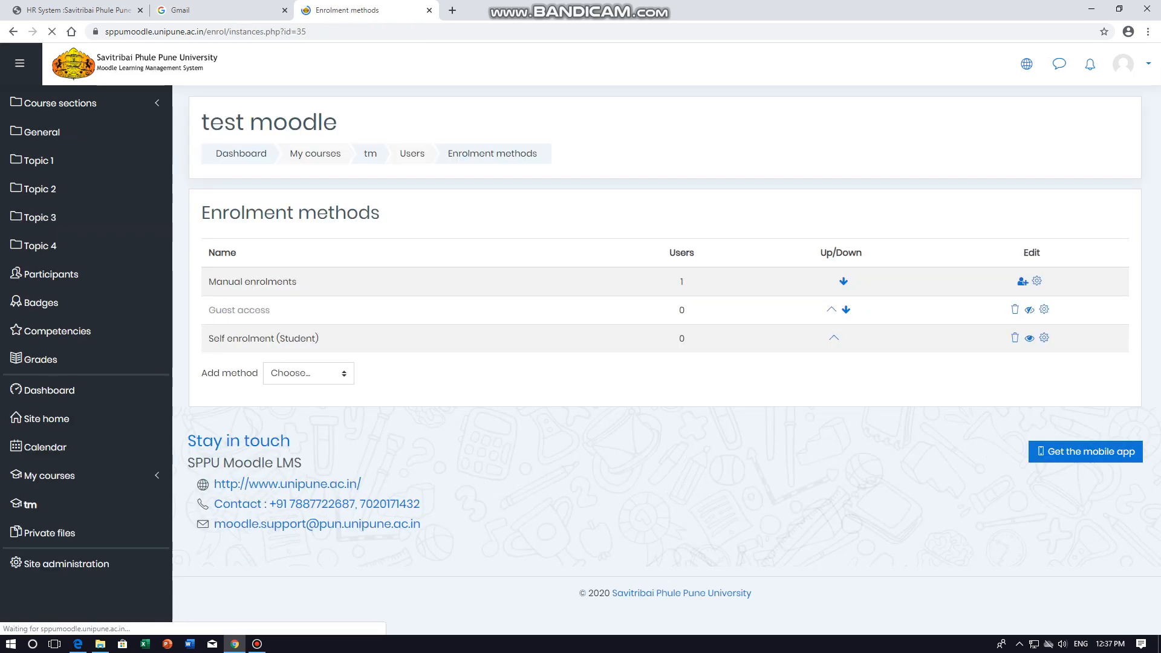
left_click(156, 103)
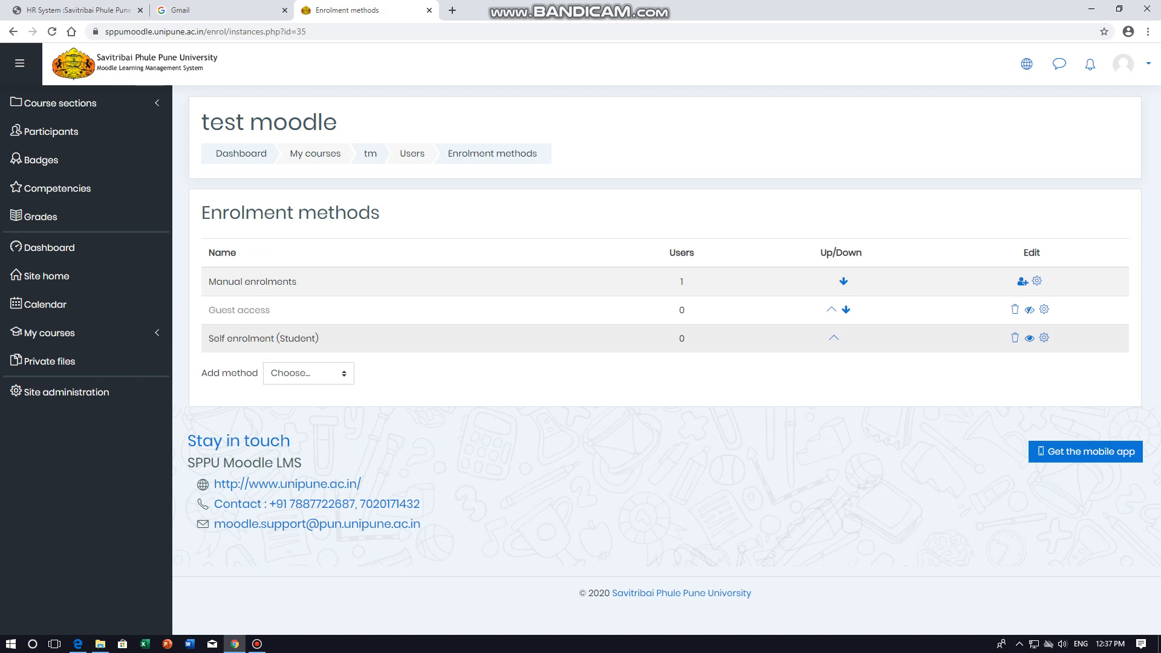
mouse_move(369, 153)
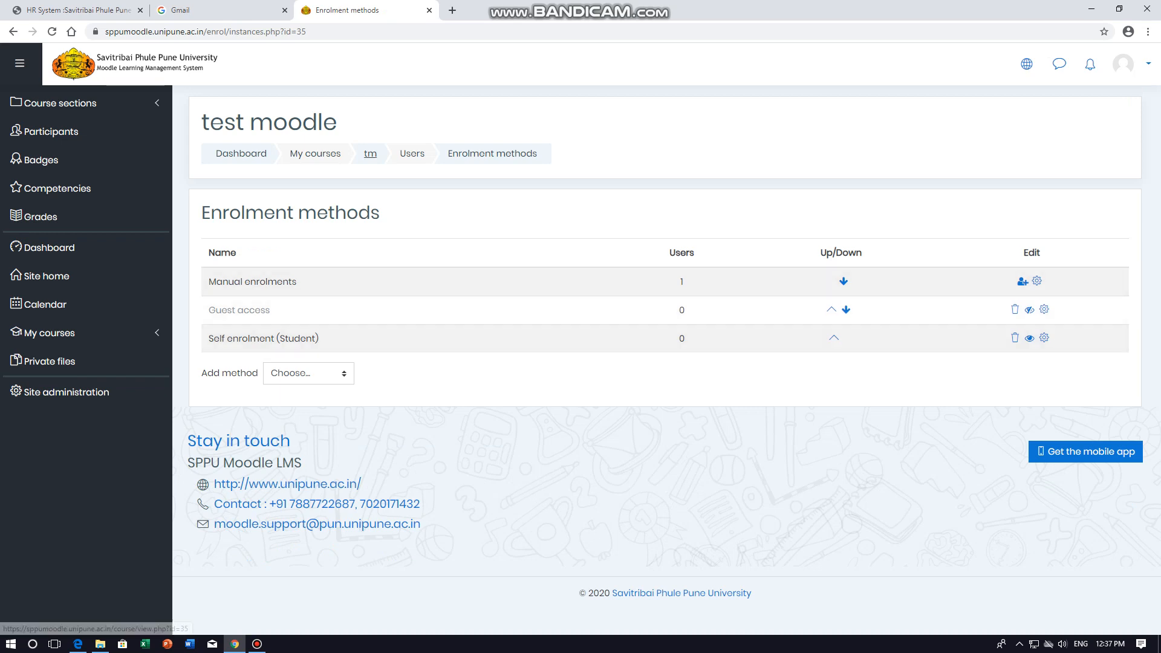
mouse_move(369, 153)
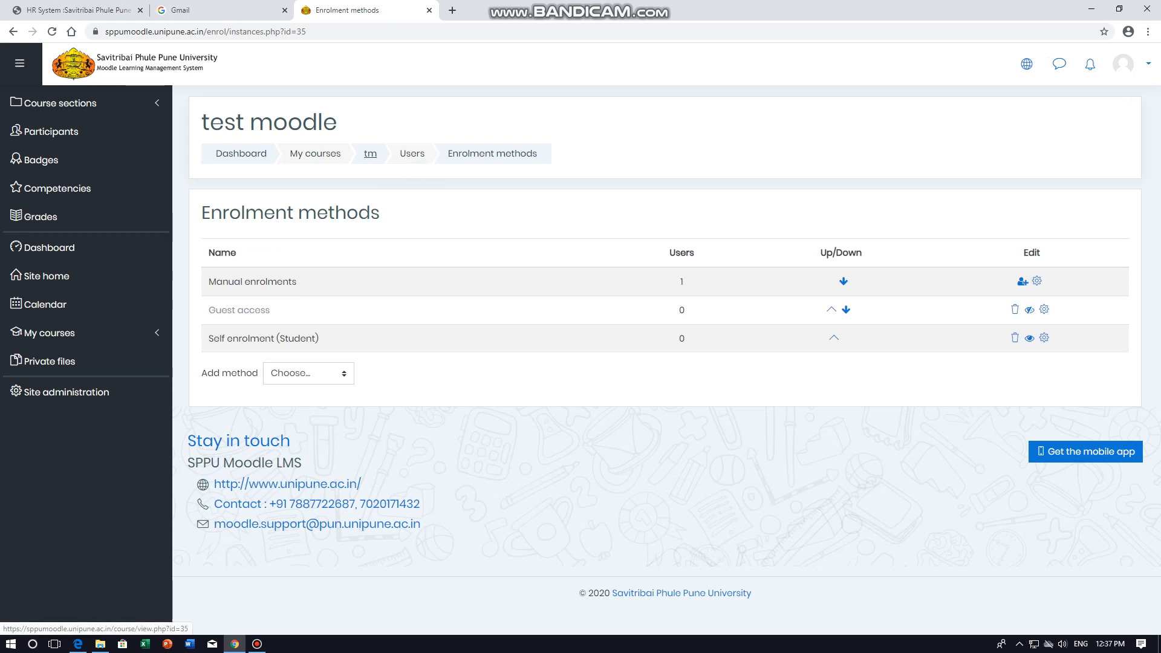
mouse_move(370, 153)
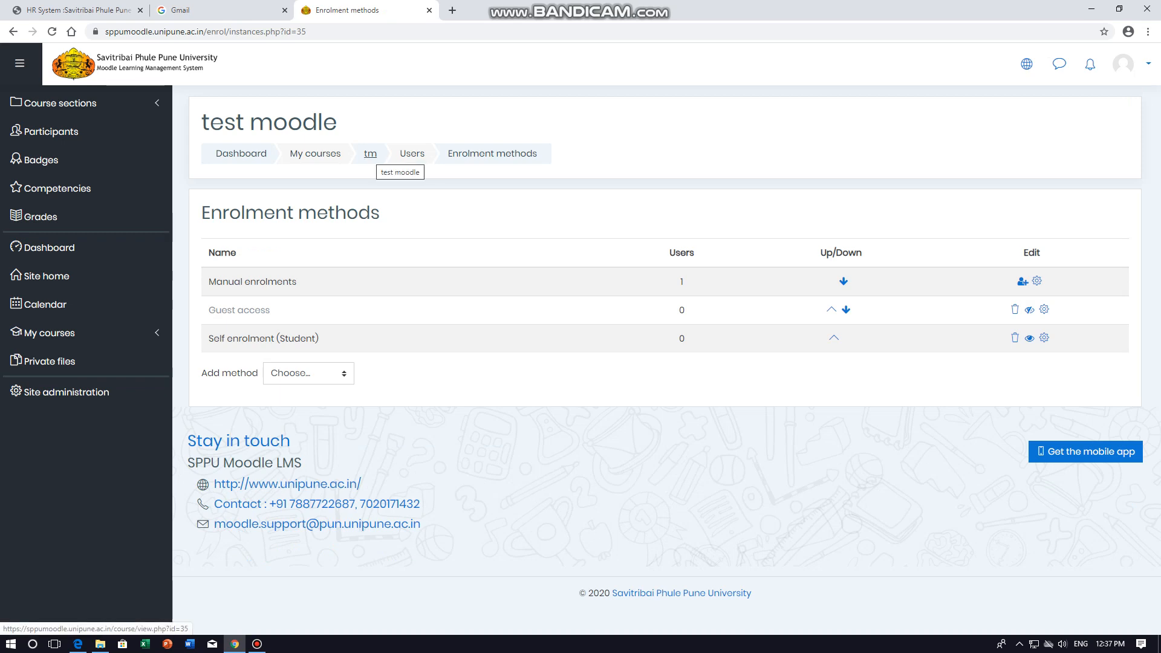
- Return to the 'tm' course page and turn editing on
left_click(370, 153)
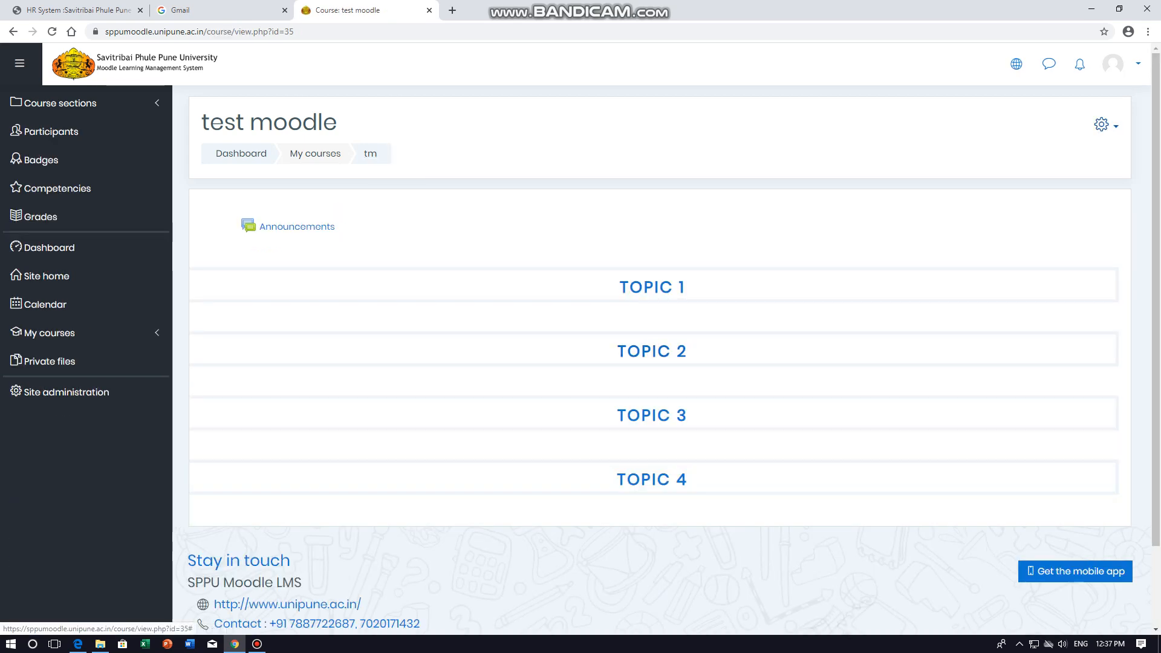
mouse_move(1101, 124)
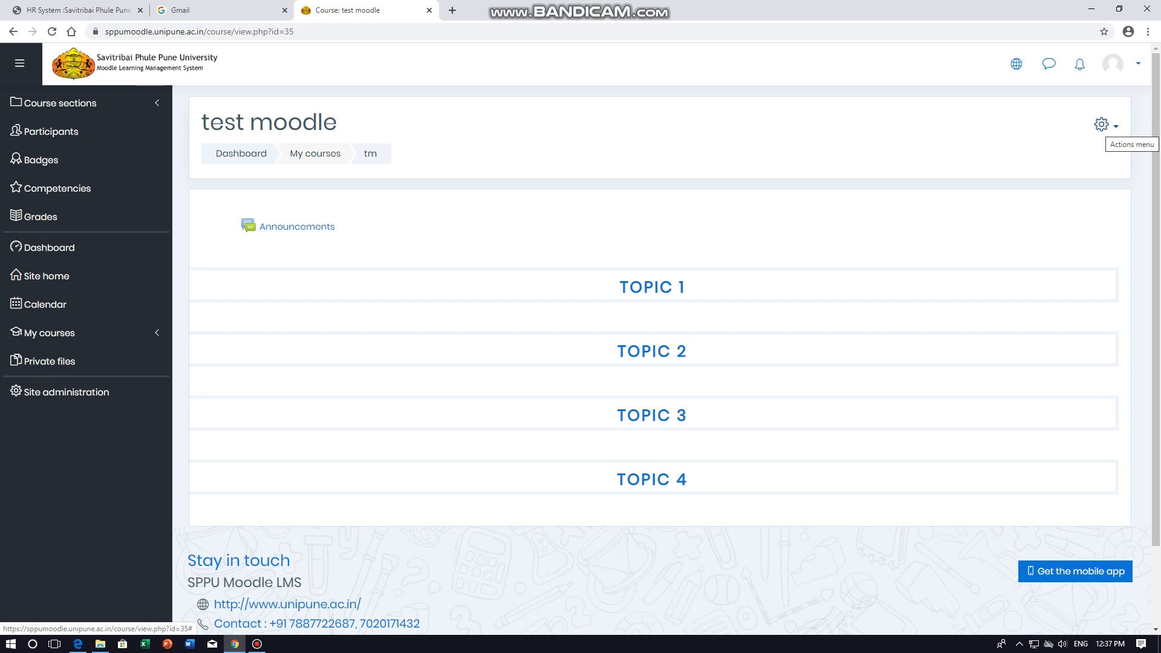
left_click(1100, 123)
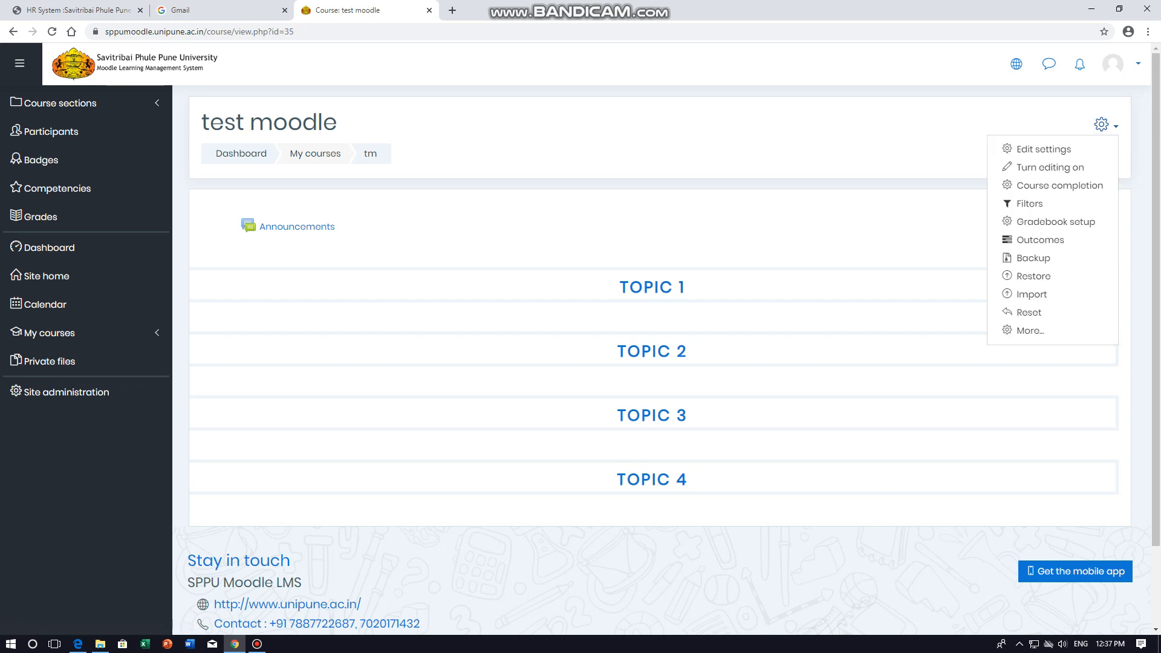
mouse_move(1050, 167)
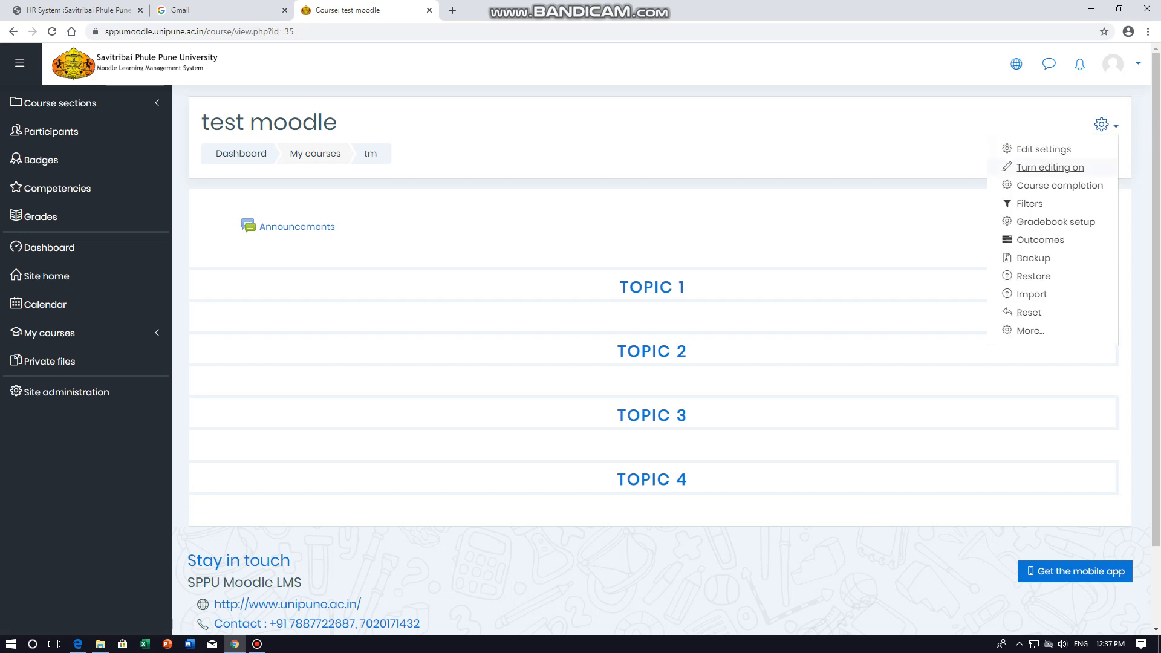
left_click(1050, 167)
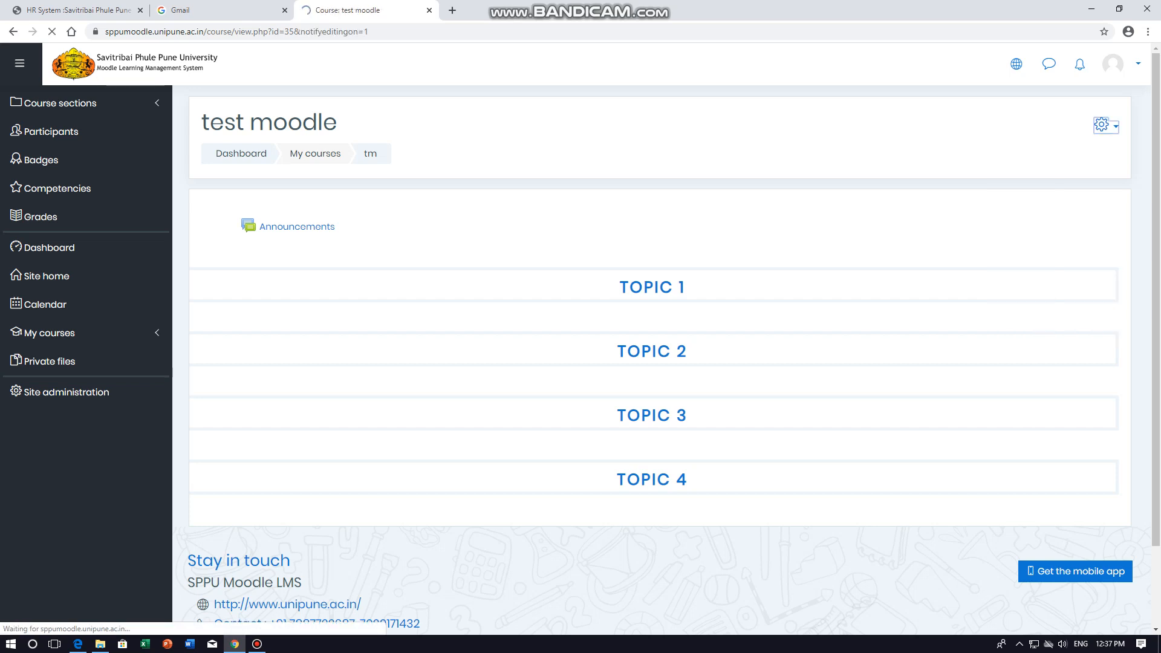
left_click(1102, 124)
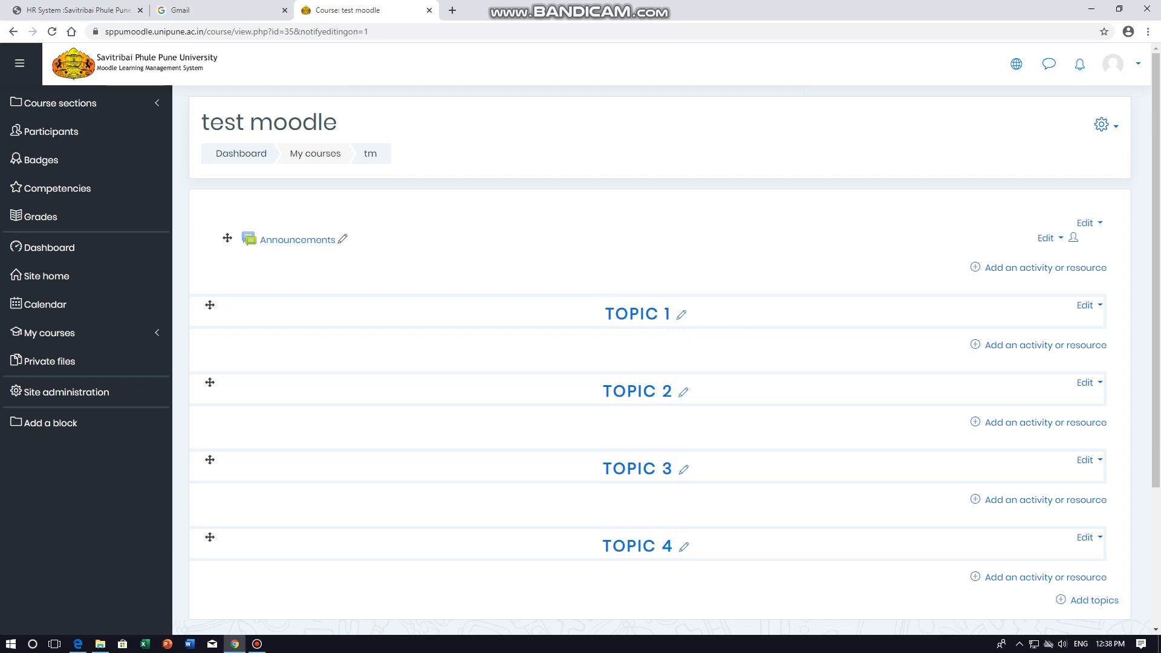
mouse_move(49, 422)
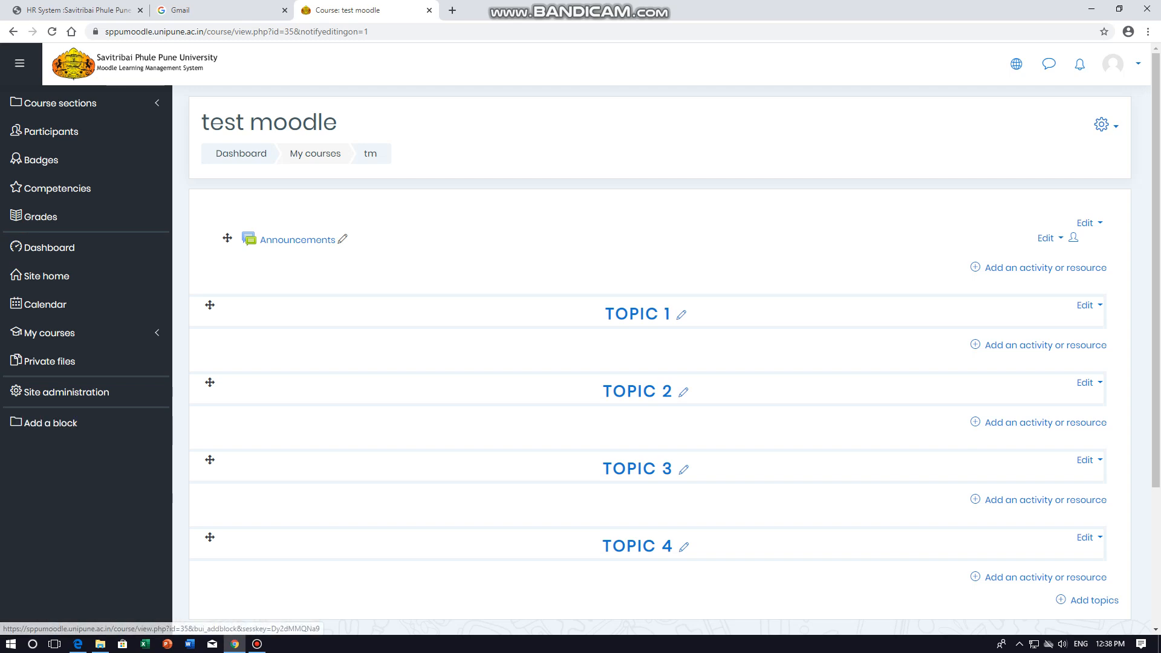
- Add a QR code block to the course with its format set to png
left_click(49, 422)
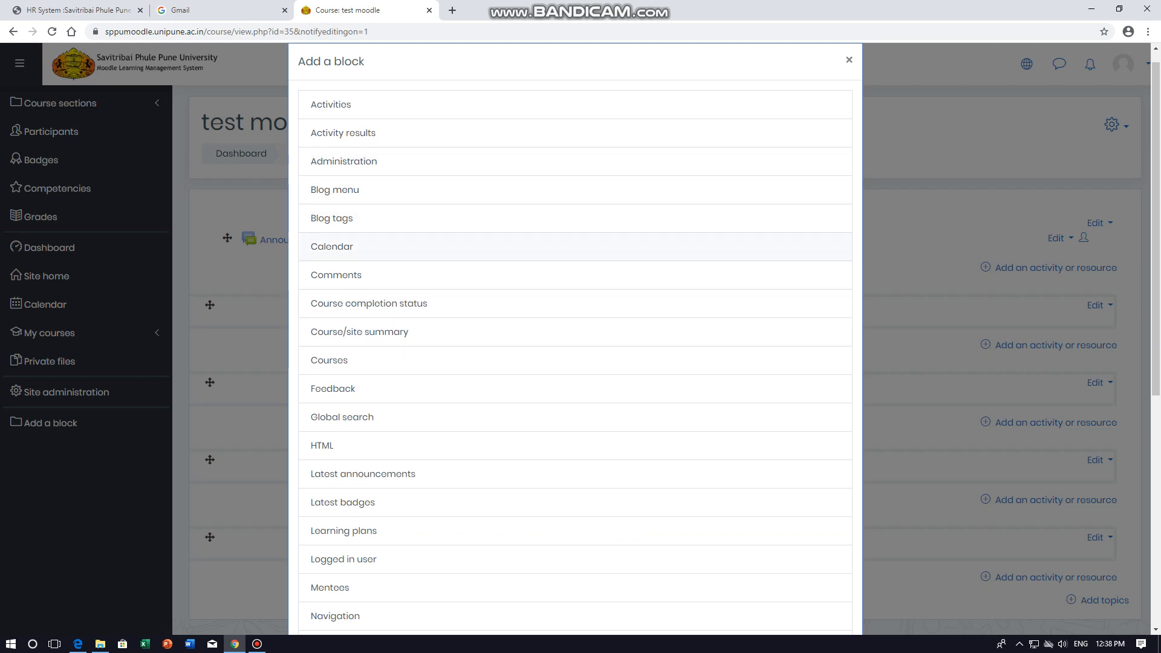
scroll("down", 3)
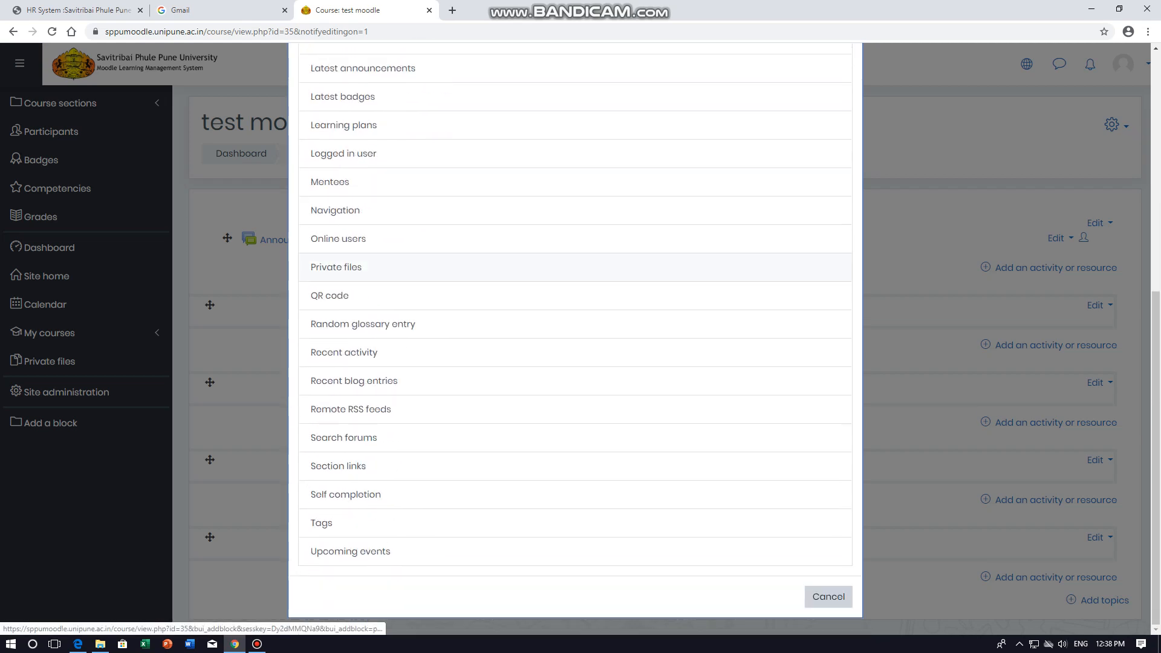
mouse_move(328, 296)
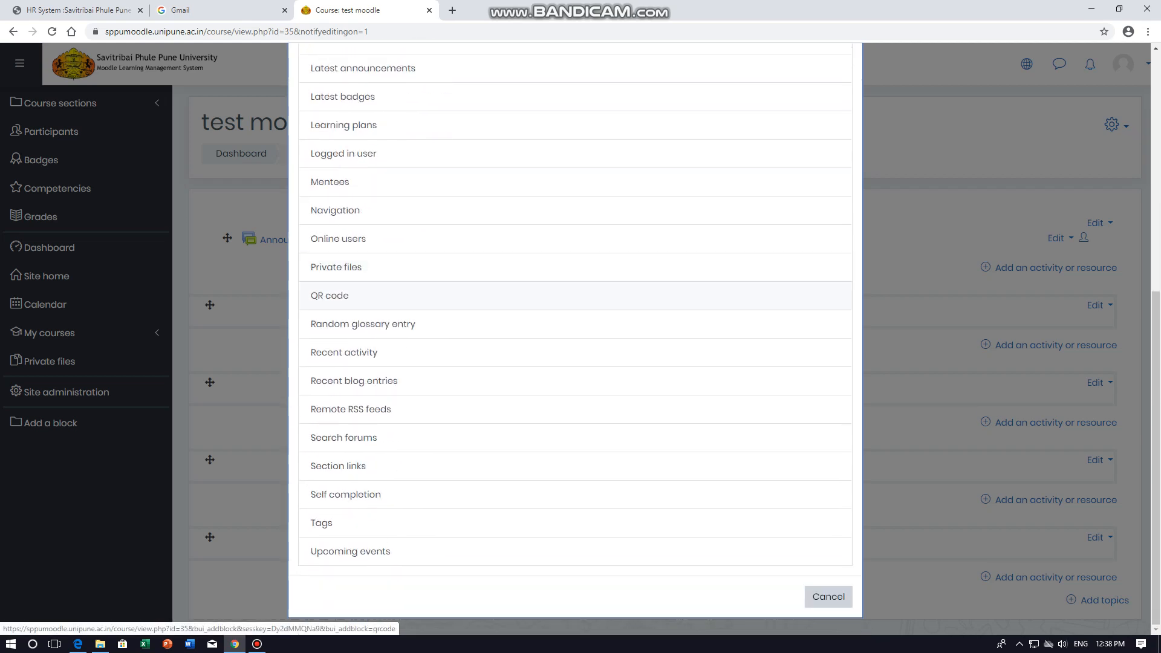
left_click(329, 296)
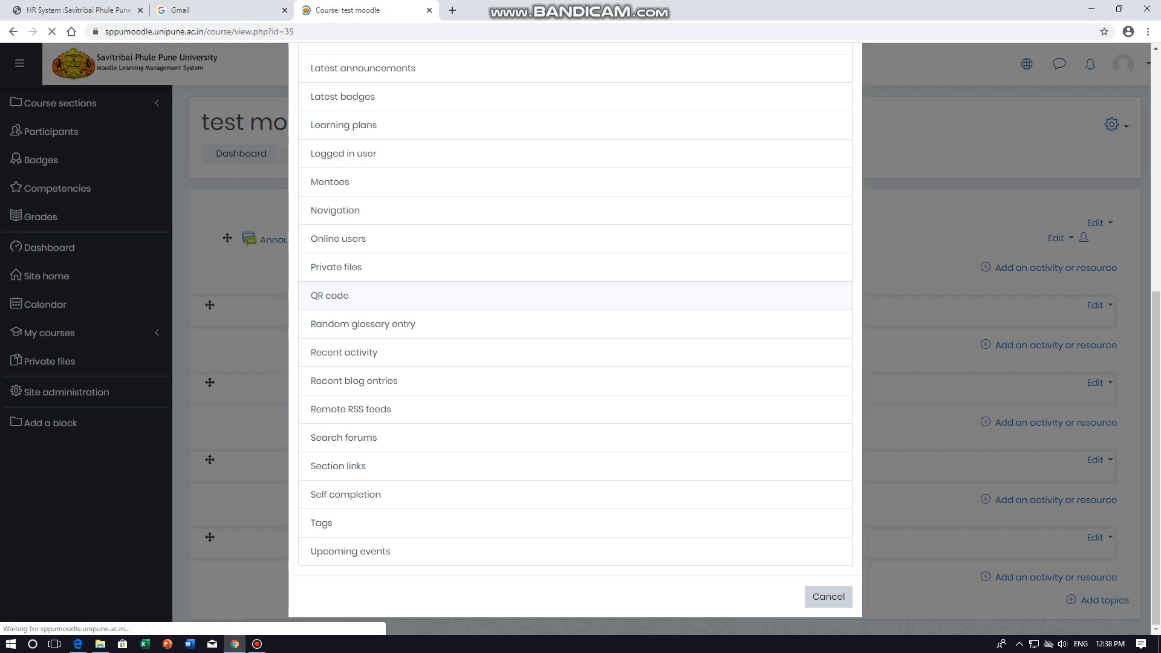
left_click(329, 294)
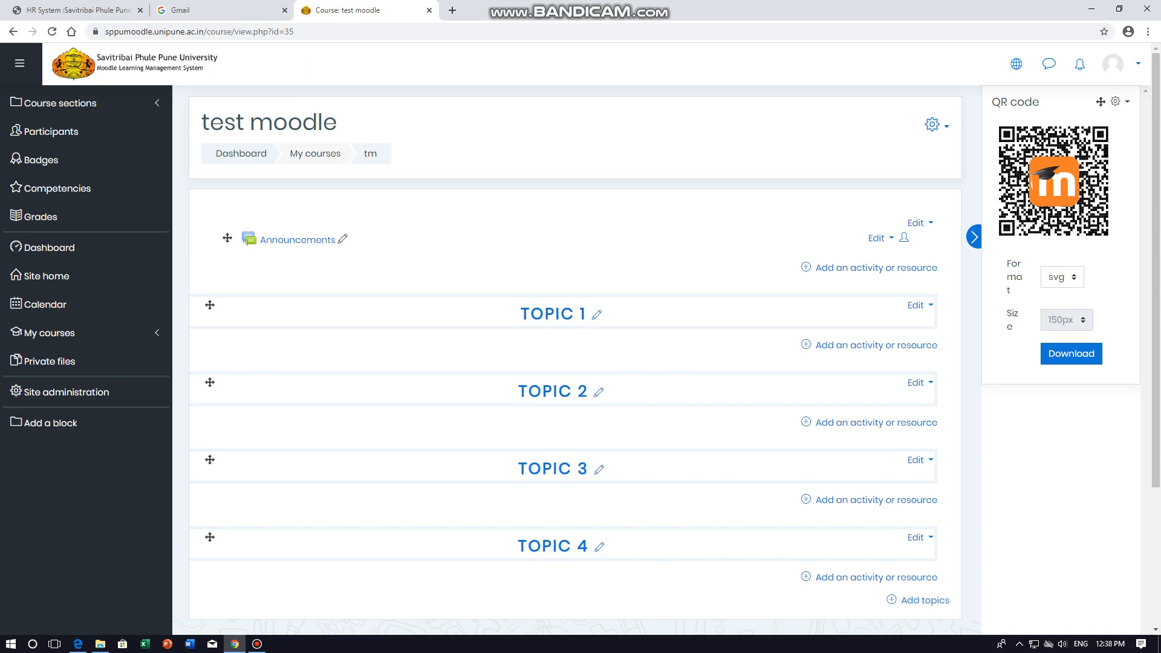
left_click(1060, 277)
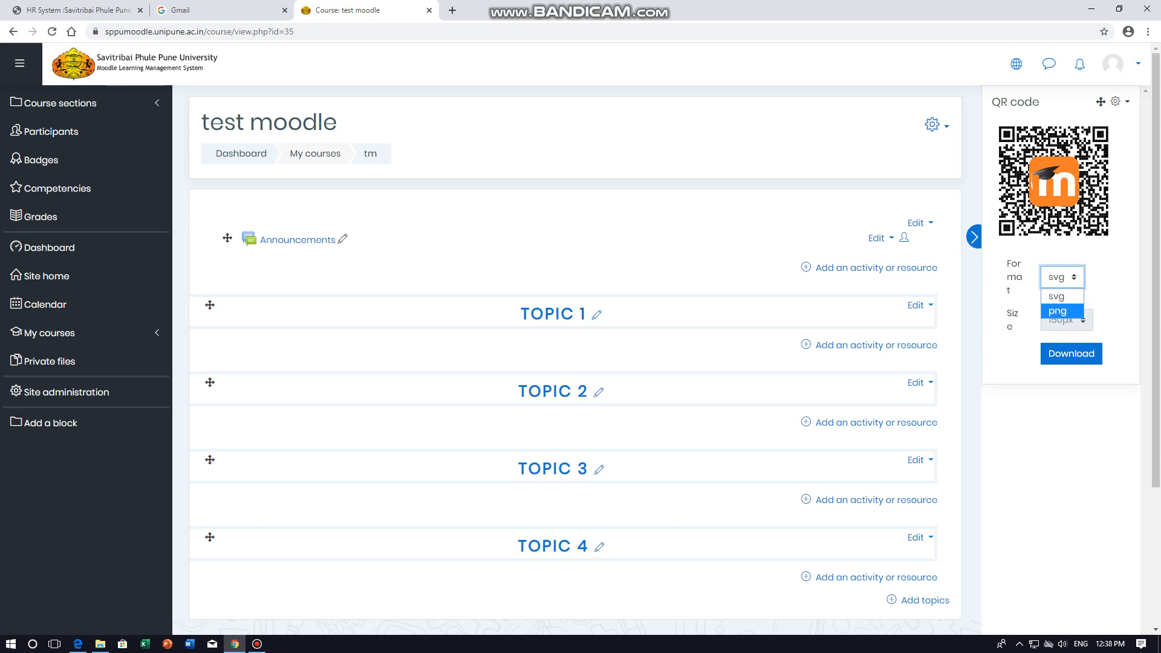
left_click(1061, 310)
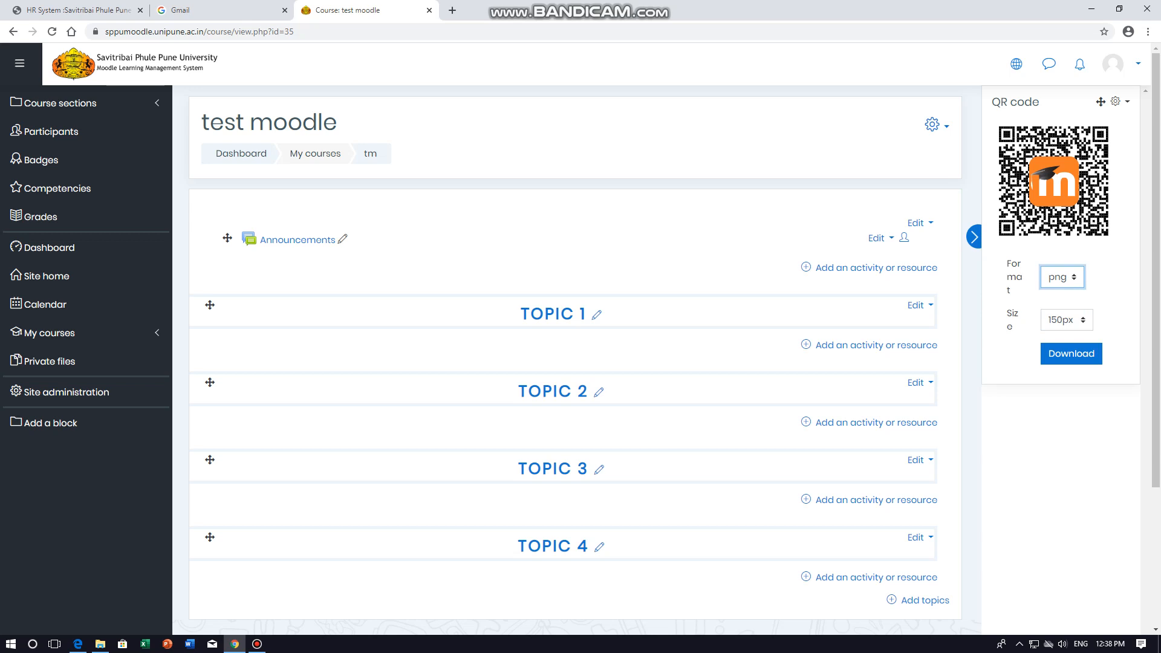
mouse_move(551, 391)
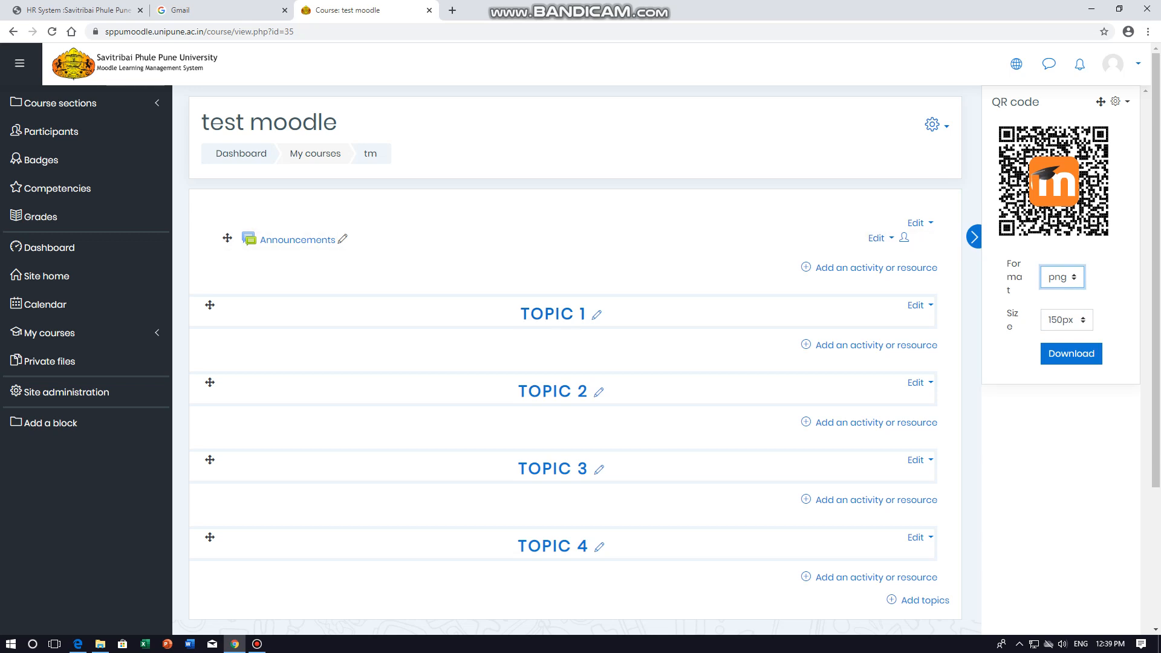
- Turn course editing off and log out from the user menu
left_click(932, 124)
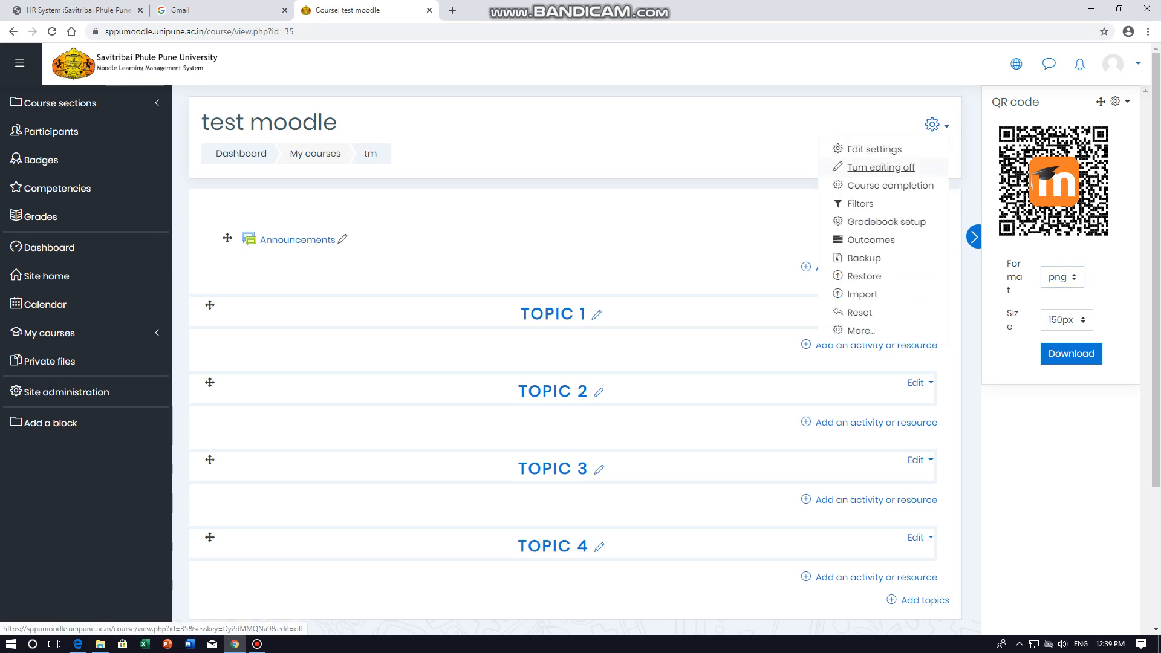
left_click(880, 167)
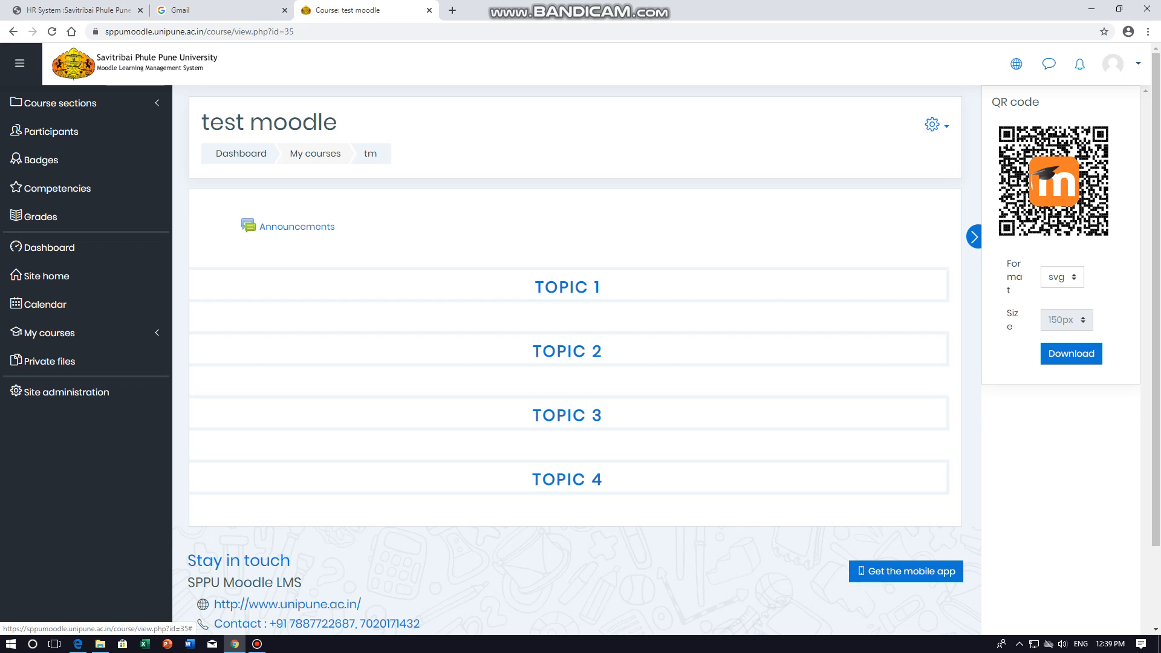
left_click(1138, 64)
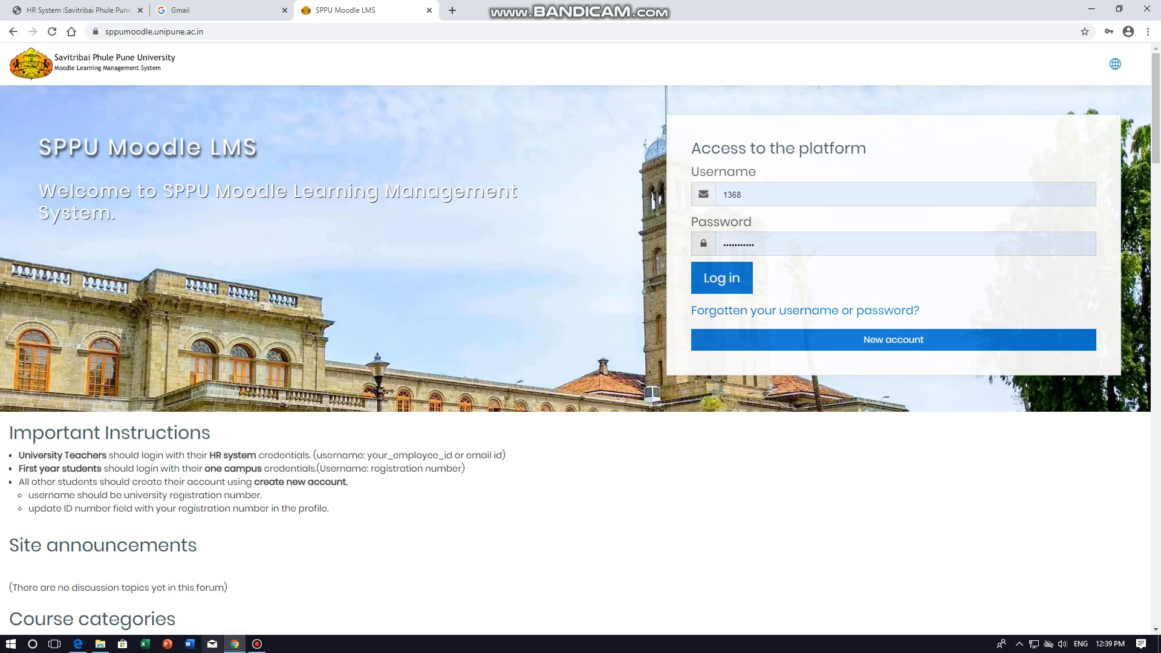
mouse_move(257, 643)
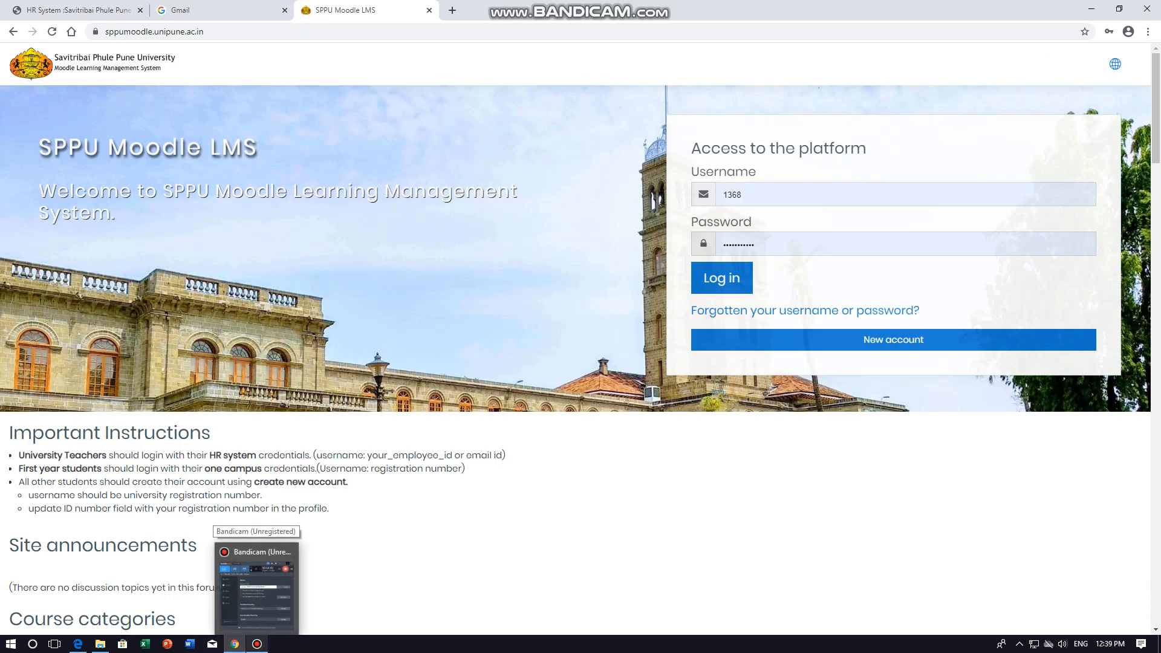